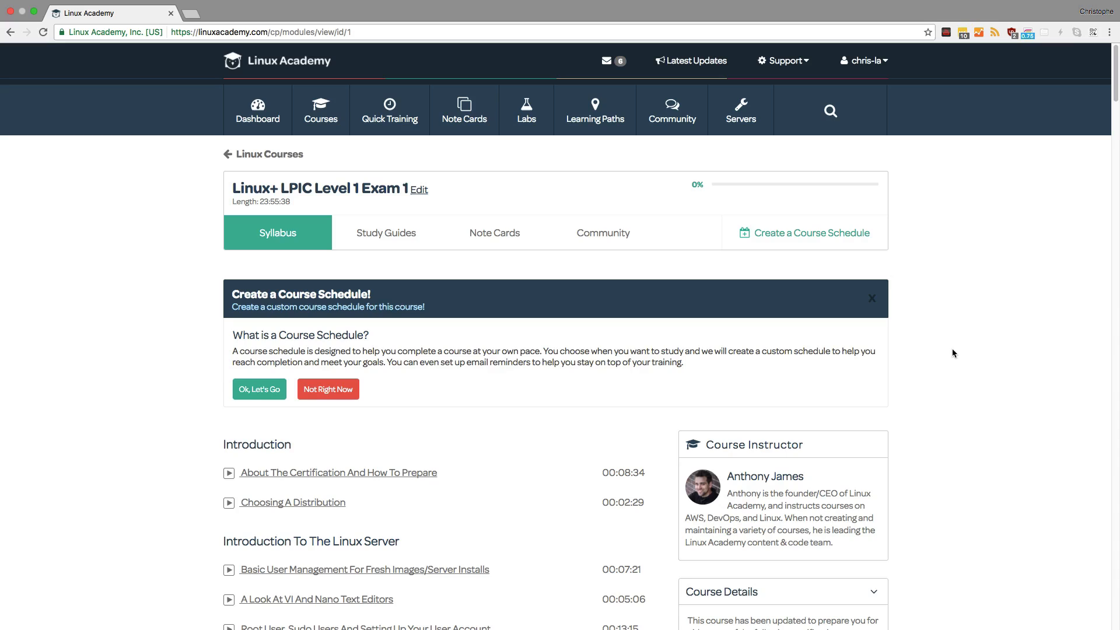
pyautogui.moveTo(933, 358)
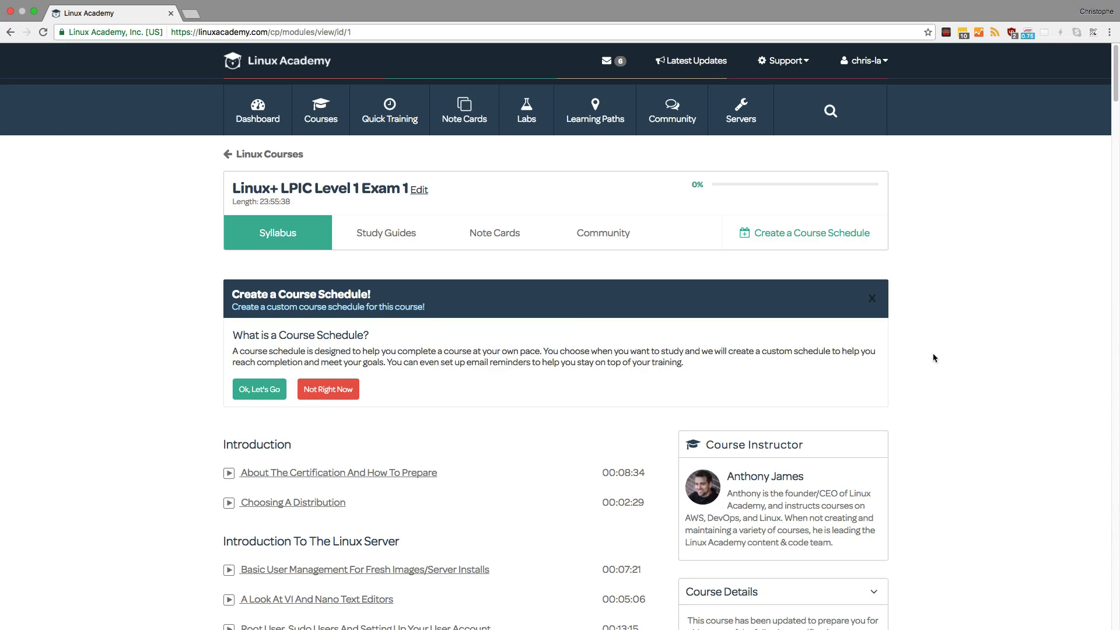
pyautogui.moveTo(921, 413)
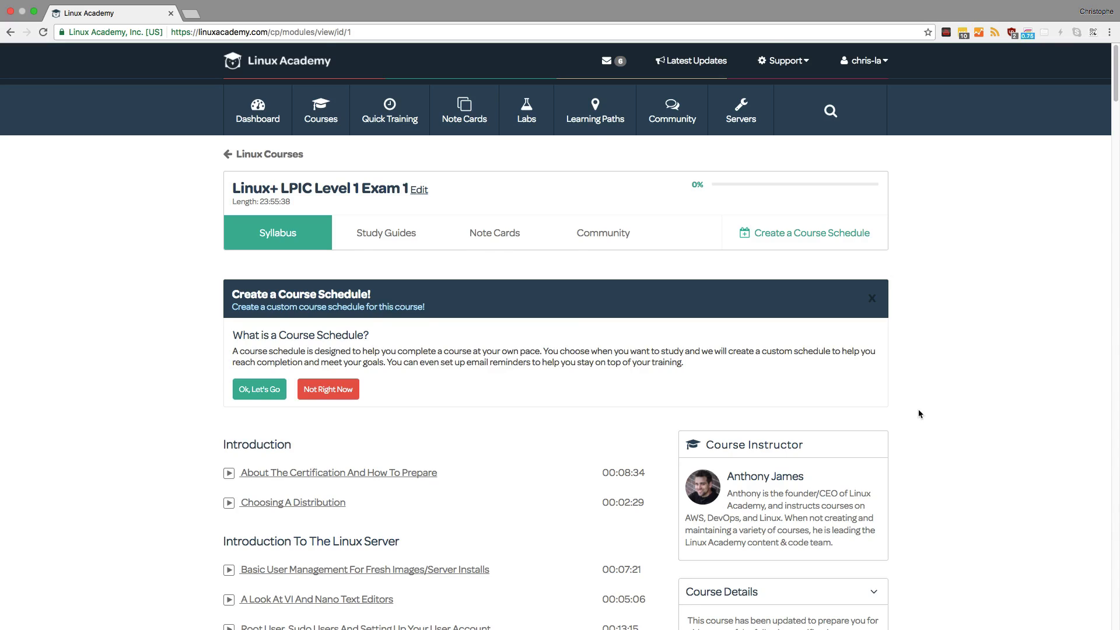
# Step: Scroll the Linux+ LPIC Level 1 syllabus until the Exercise: Cron Jobs link is visible
pyautogui.scroll(-3)
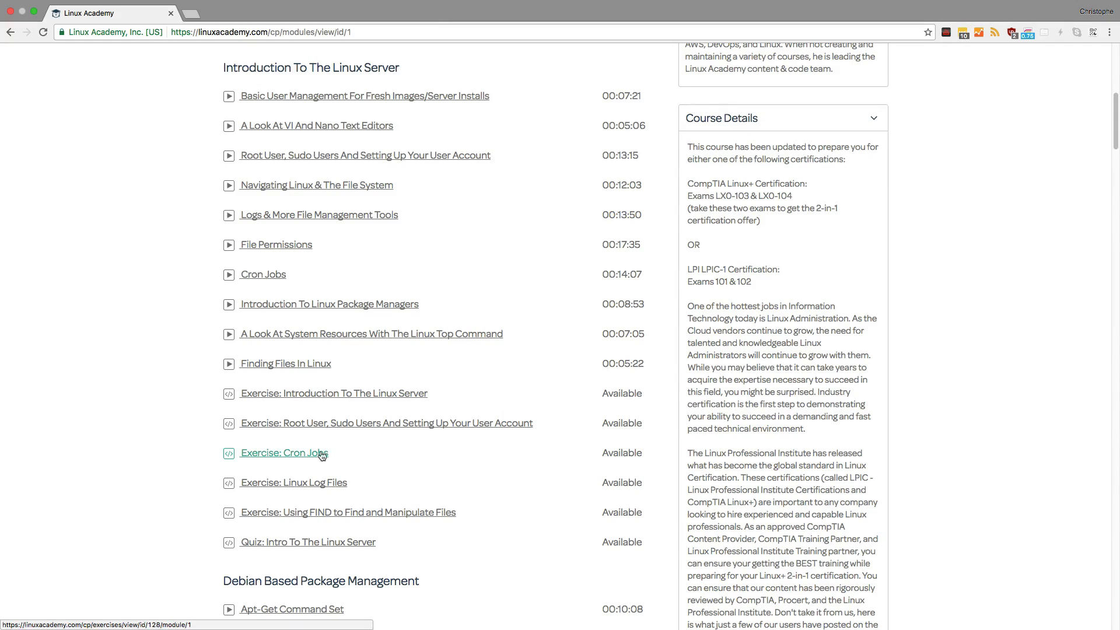
# Step: Open the Cron Jobs exercise and read through its five task steps and assessment section
pyautogui.click(282, 452)
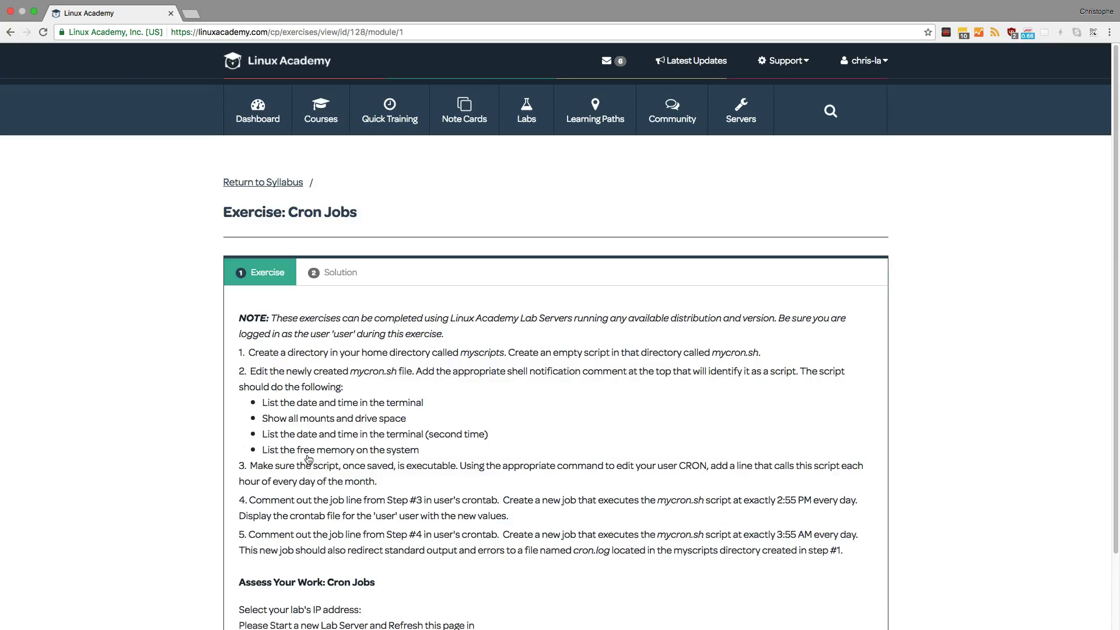
pyautogui.scroll(-3)
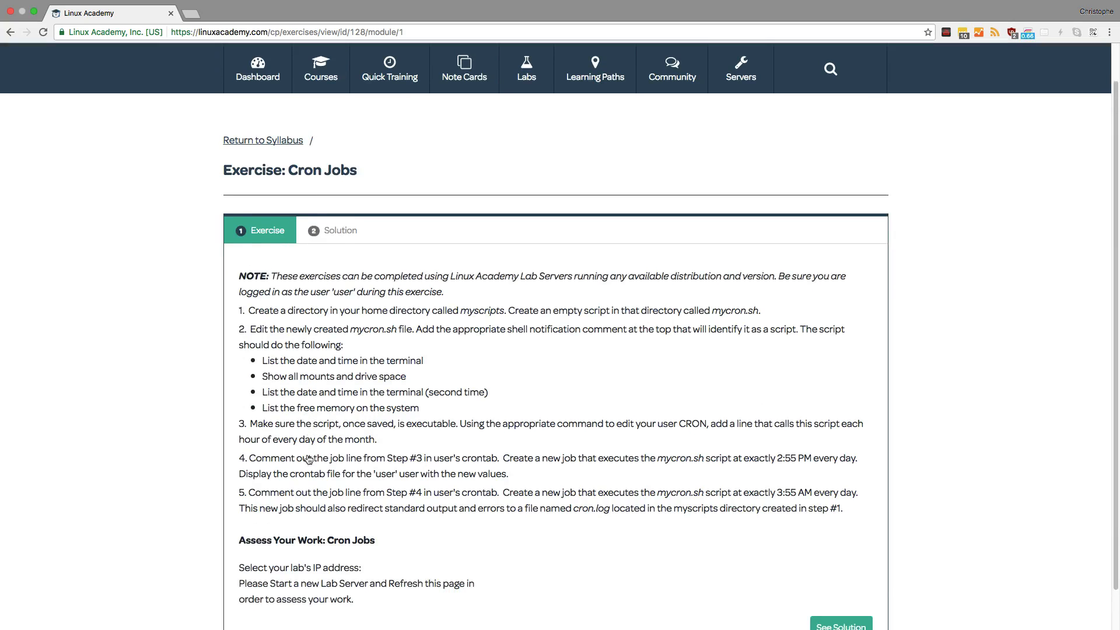
pyautogui.scroll(-3)
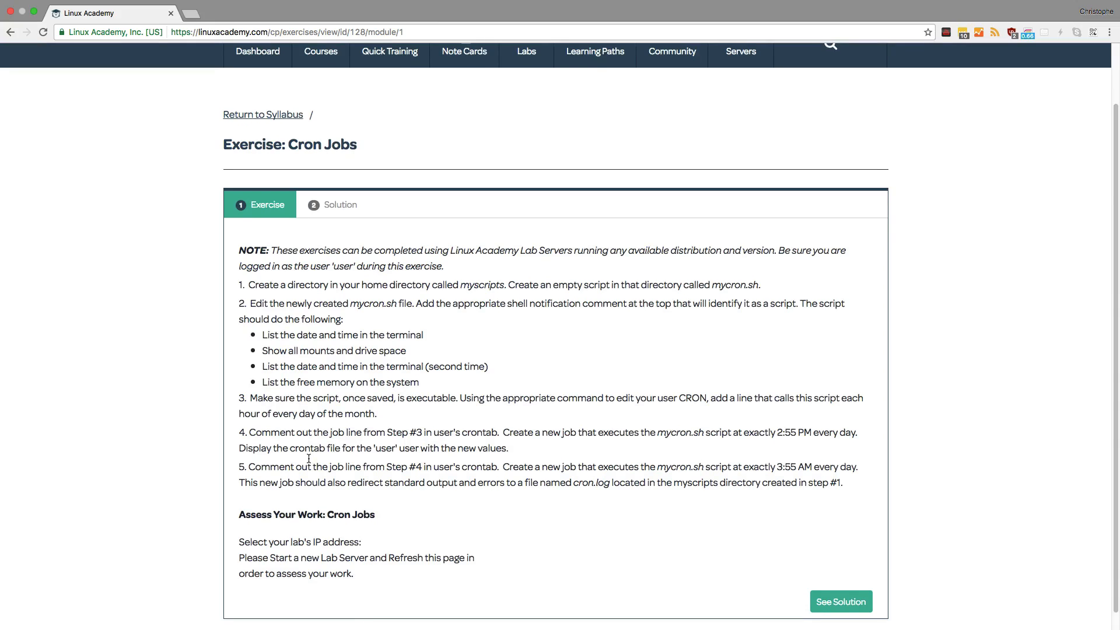
pyautogui.moveTo(541, 425)
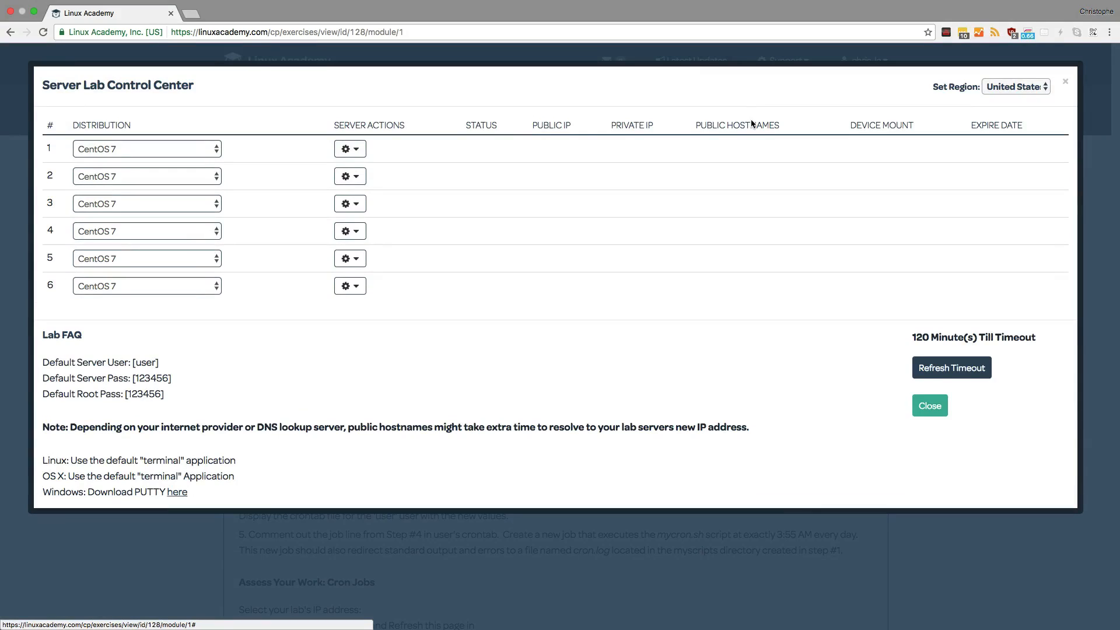
# Step: Create the first lab server from its Server Actions menu and select its public IP 54.187.102.57
pyautogui.click(146, 148)
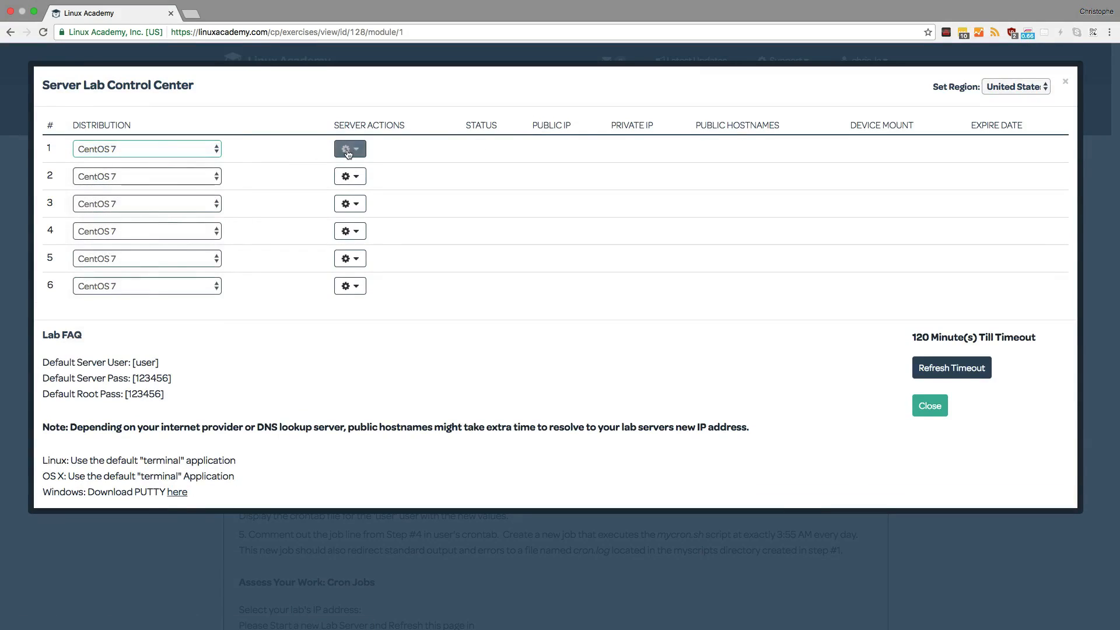
pyautogui.click(349, 148)
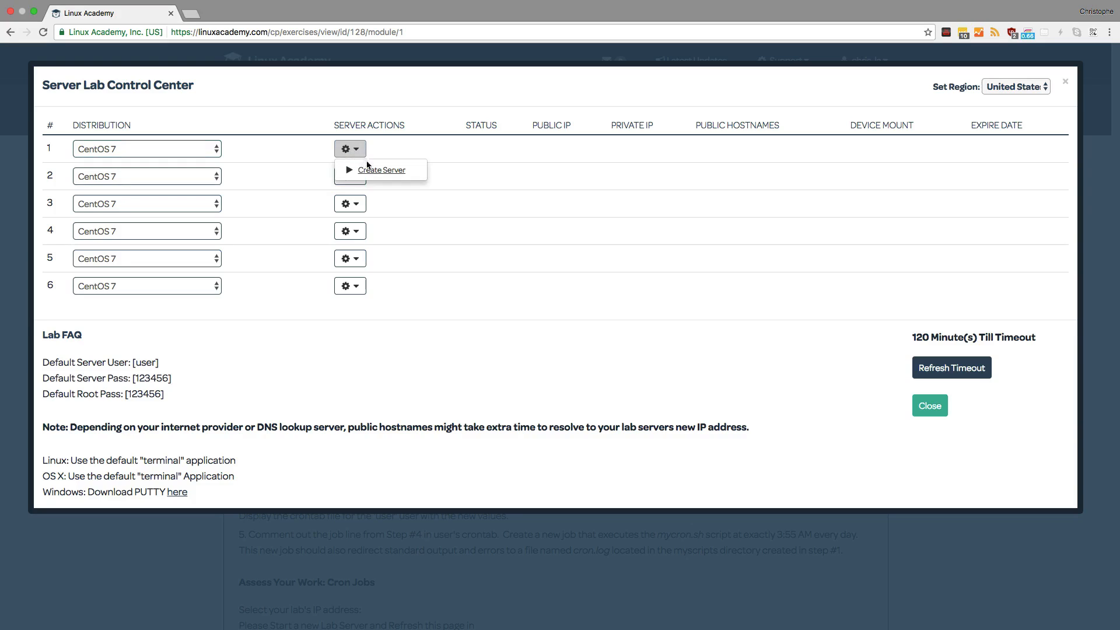
pyautogui.click(381, 170)
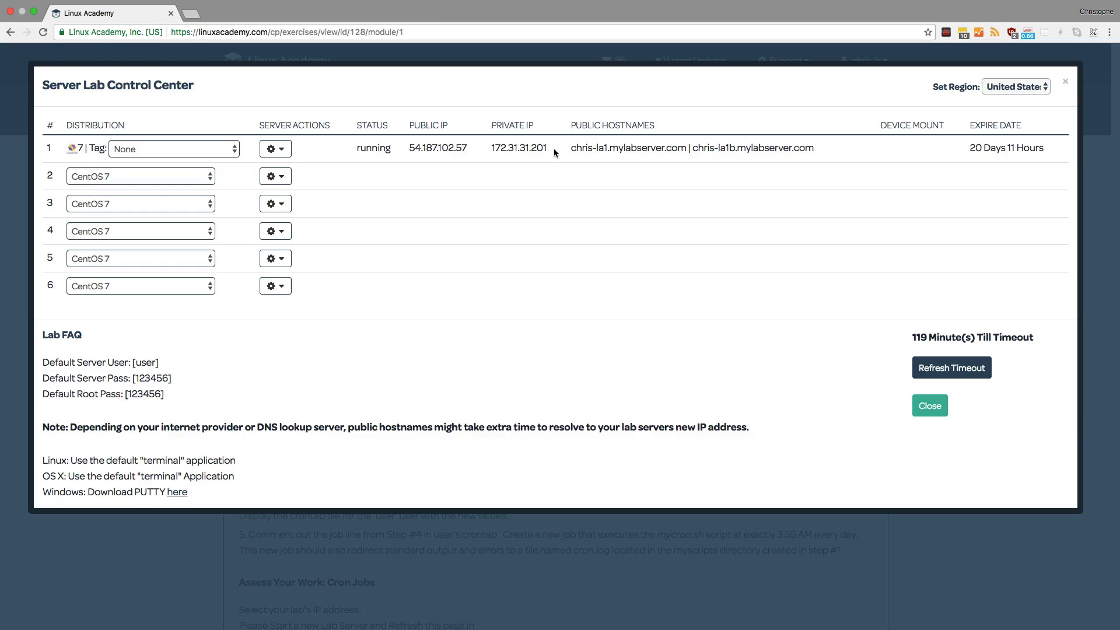
pyautogui.moveTo(584, 135)
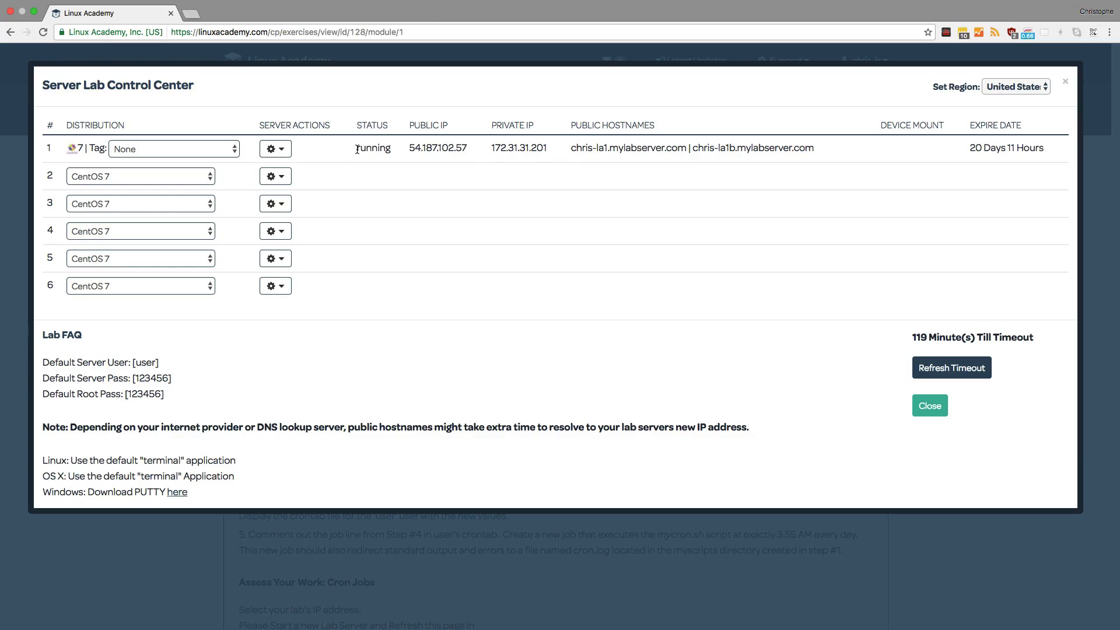
pyautogui.doubleClick(437, 148)
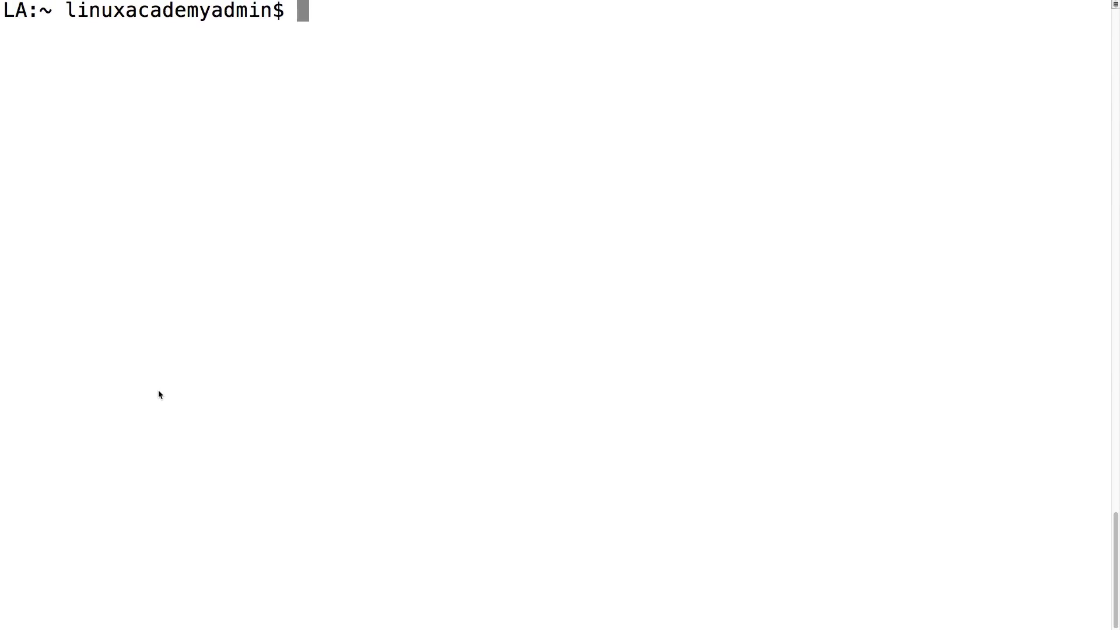
pyautogui.write('ssh')
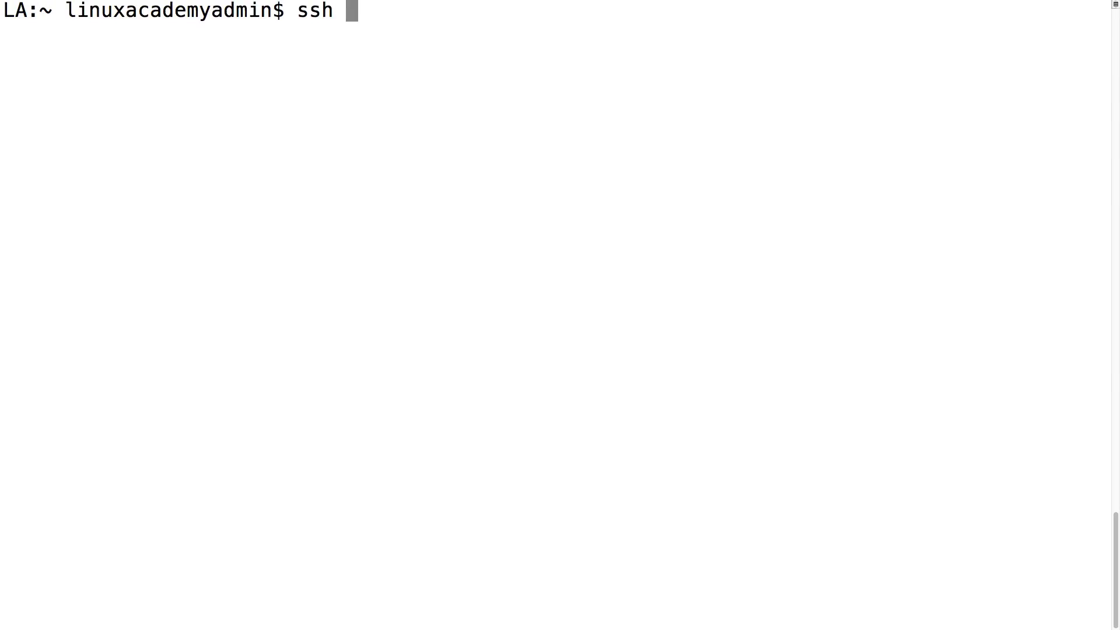
pyautogui.write('user@')
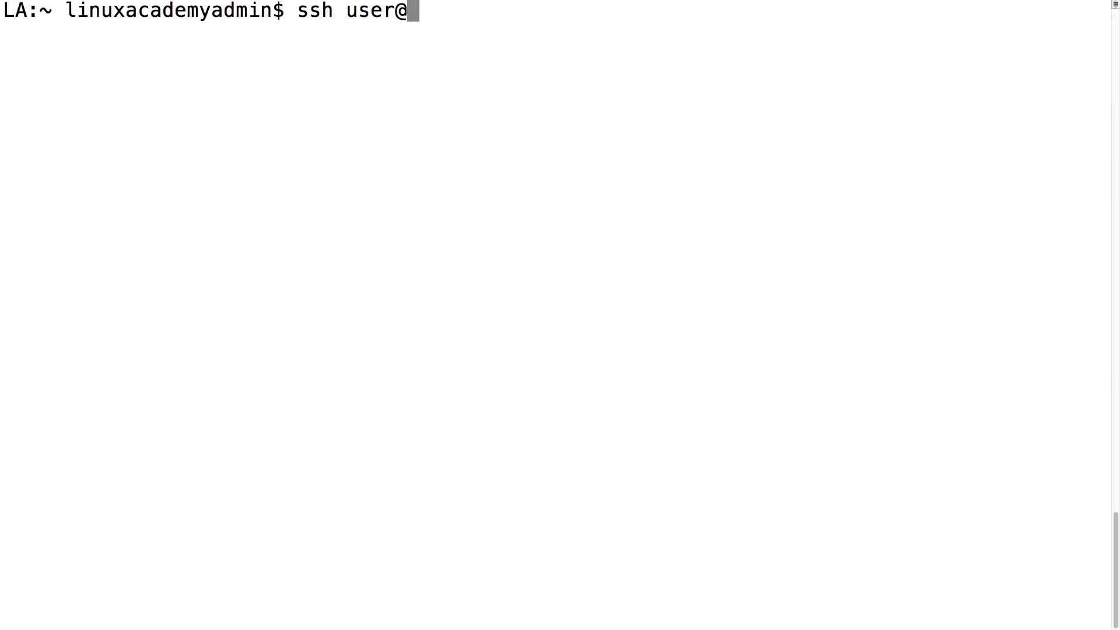
pyautogui.write('54.187.102.57')
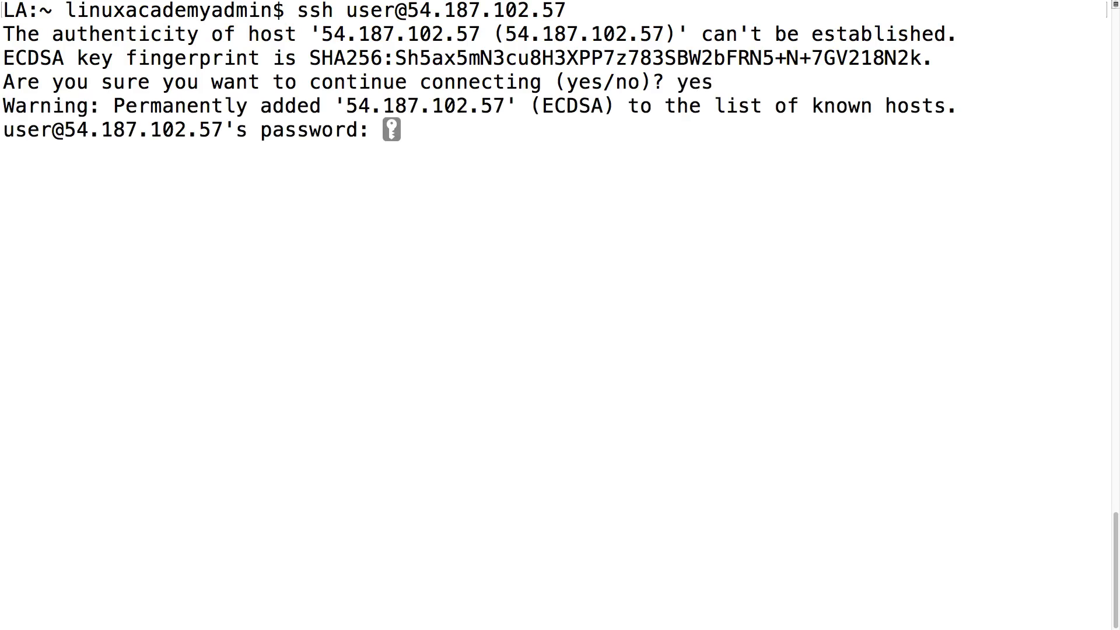
pyautogui.press('Return')
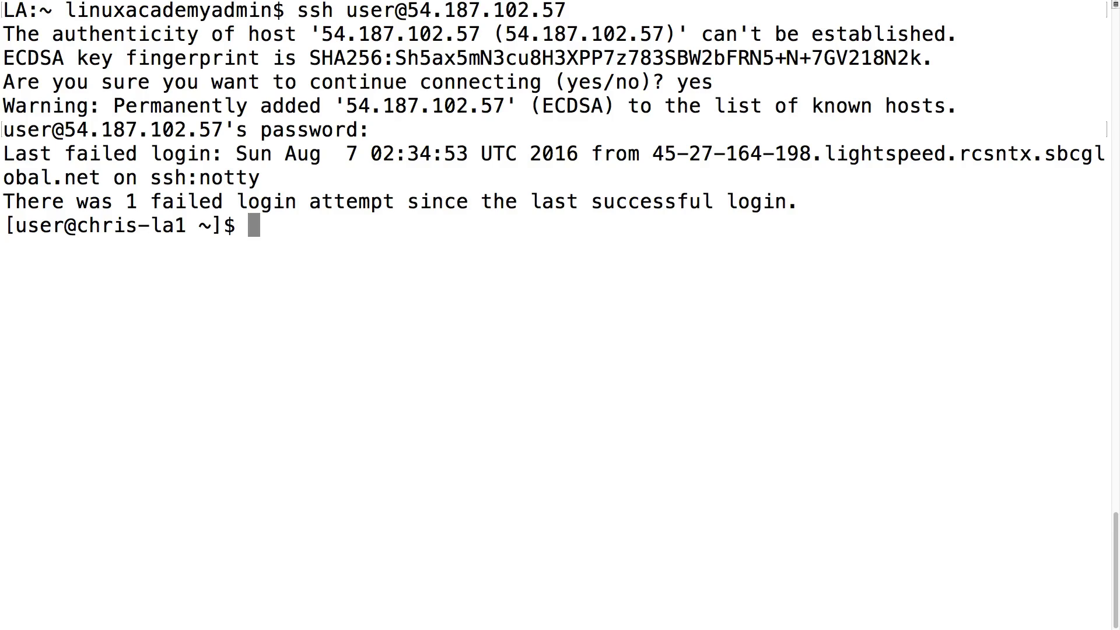
# Step: Change the user account's password with passwd, retrying with a new password that is not too similar
pyautogui.write('passwd')
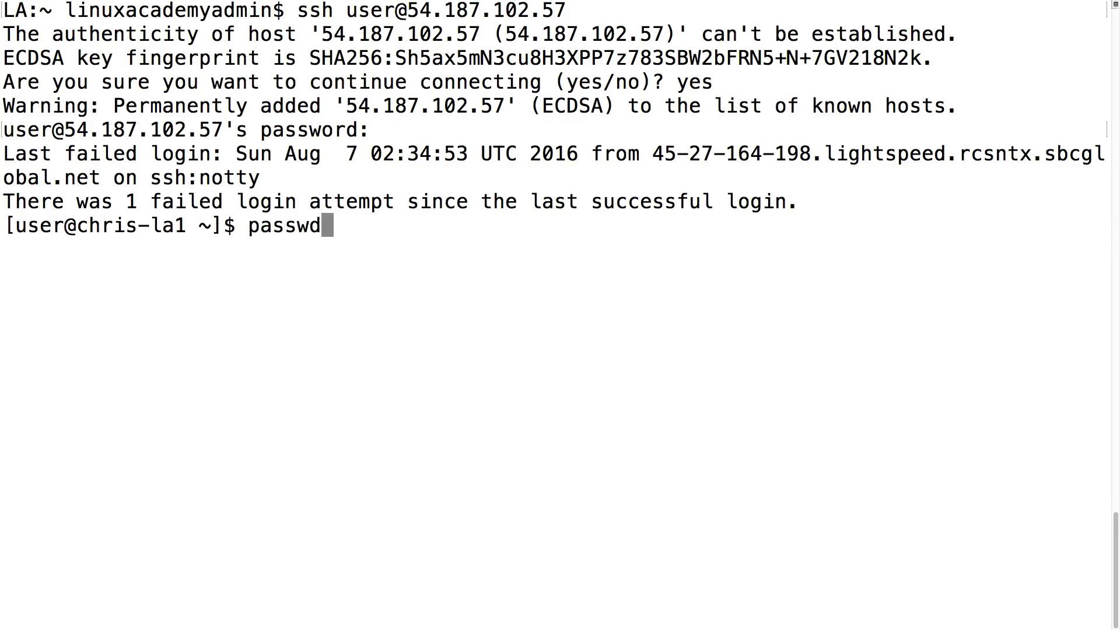
pyautogui.press('Return')
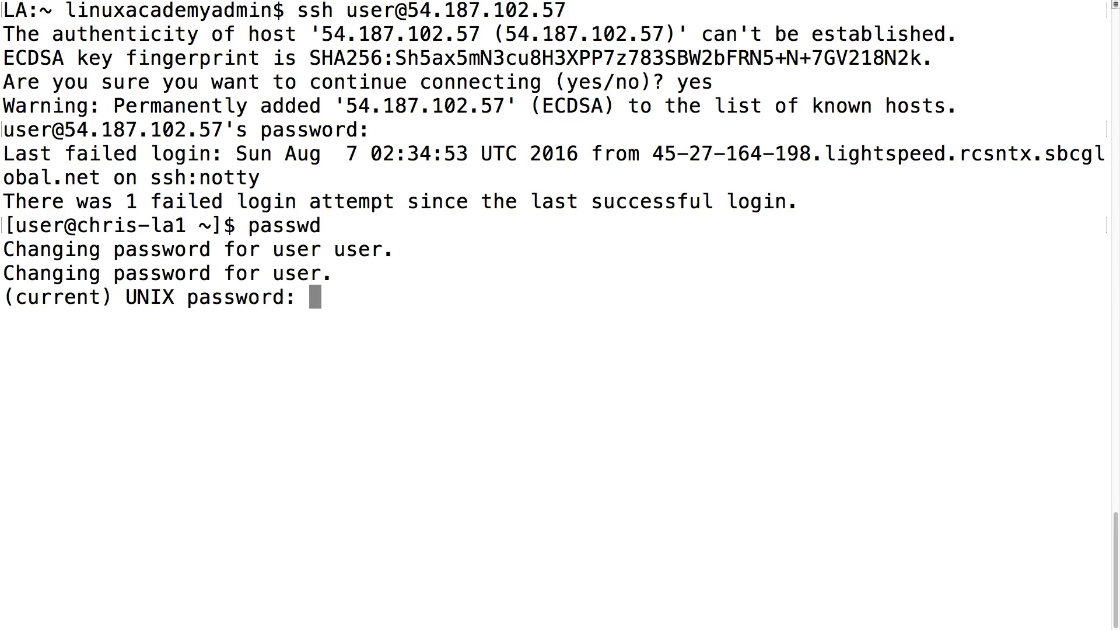
pyautogui.press('Return')
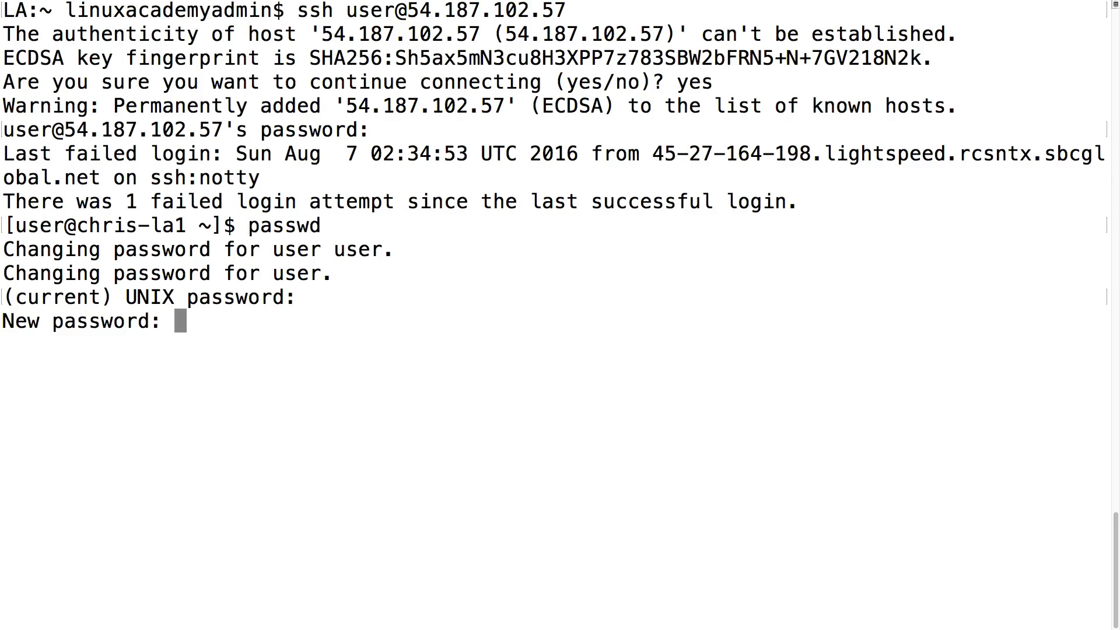
pyautogui.press('Return')
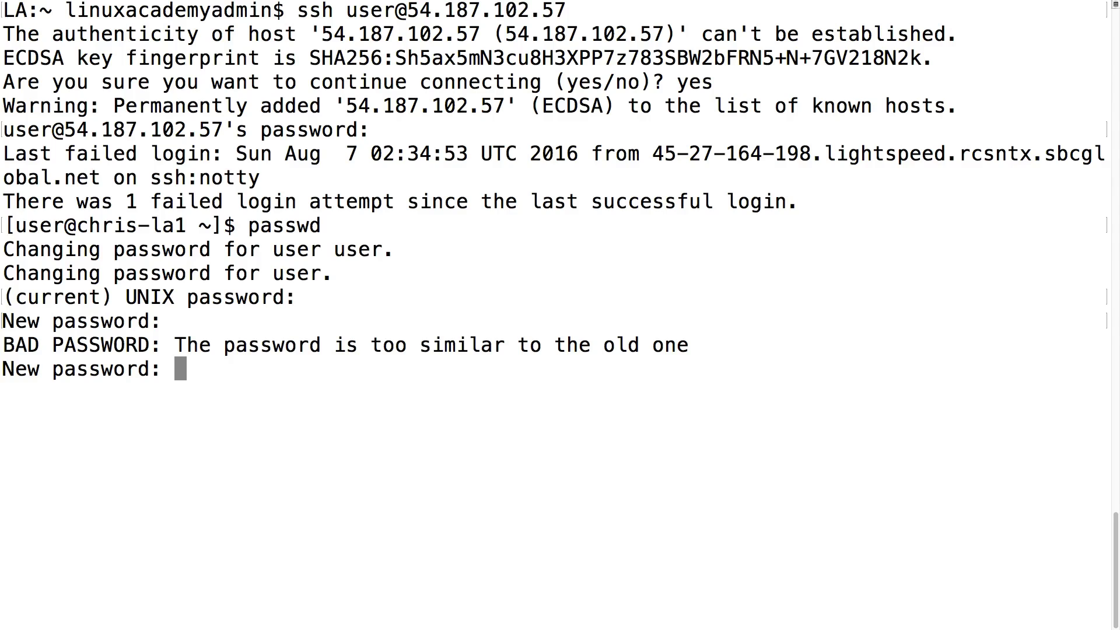
pyautogui.press('Return')
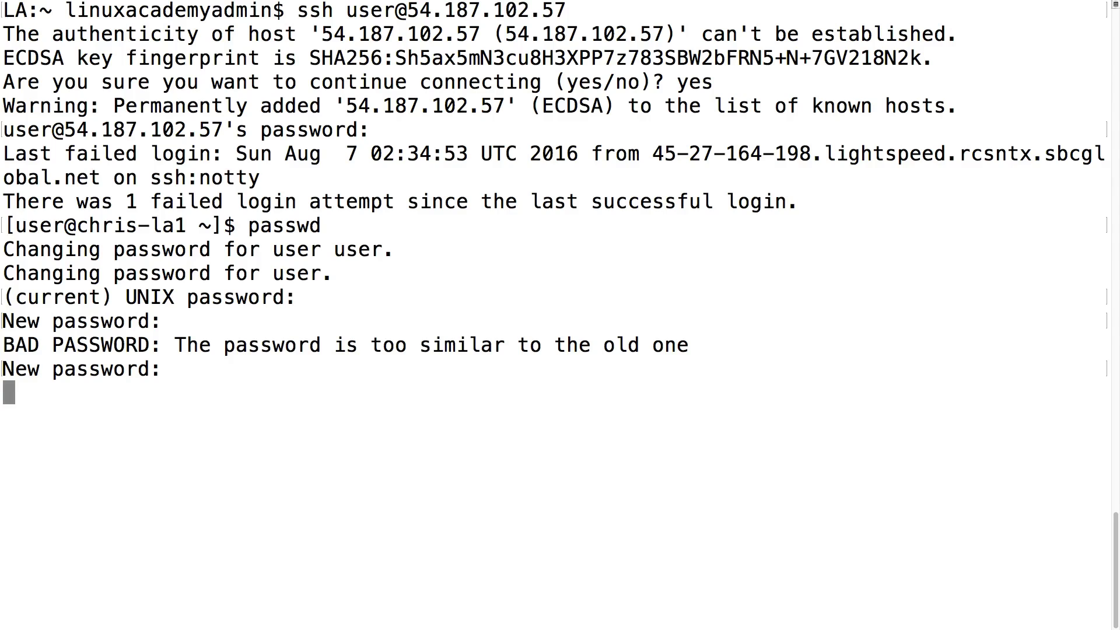
pyautogui.press('Return')
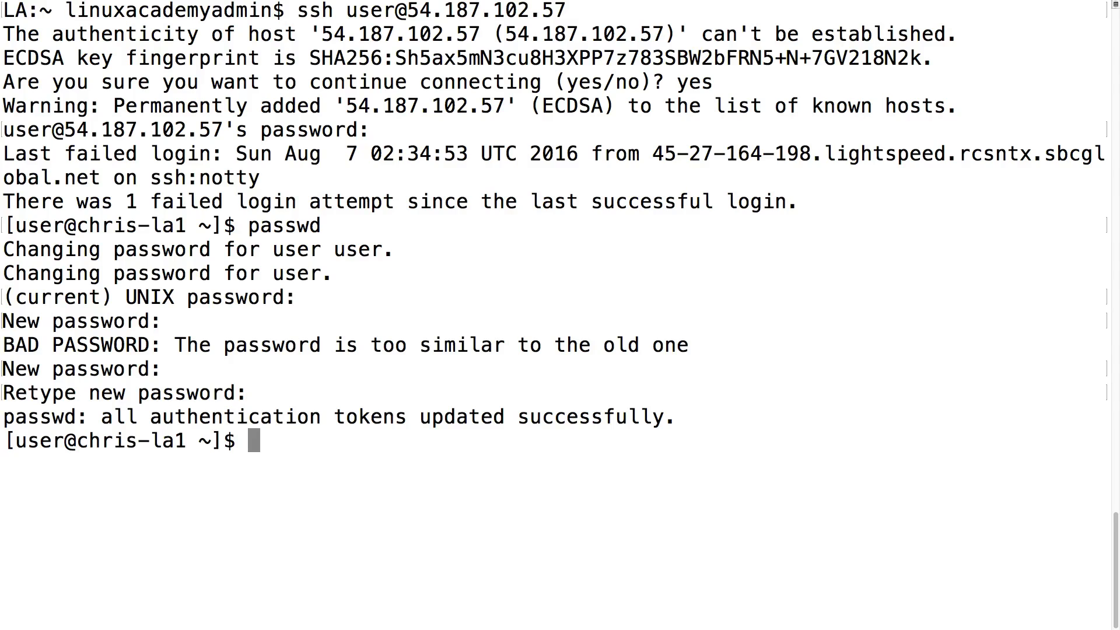
pyautogui.write('su')
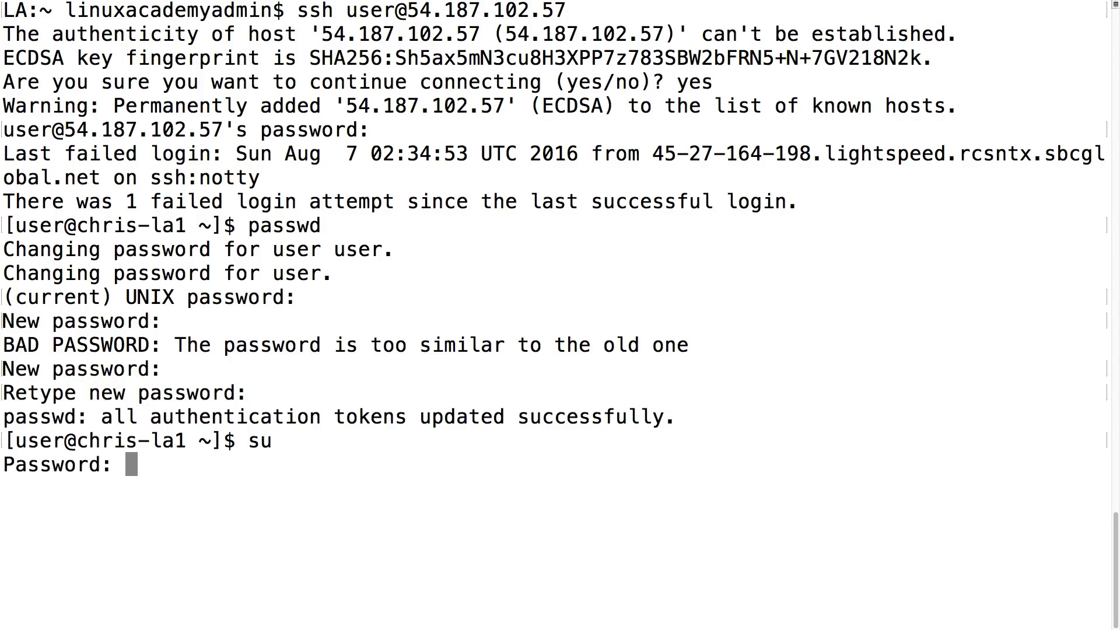
# Step: Switch to root with su, begin its forced password change, then dismiss the lab server overview
pyautogui.press('Return')
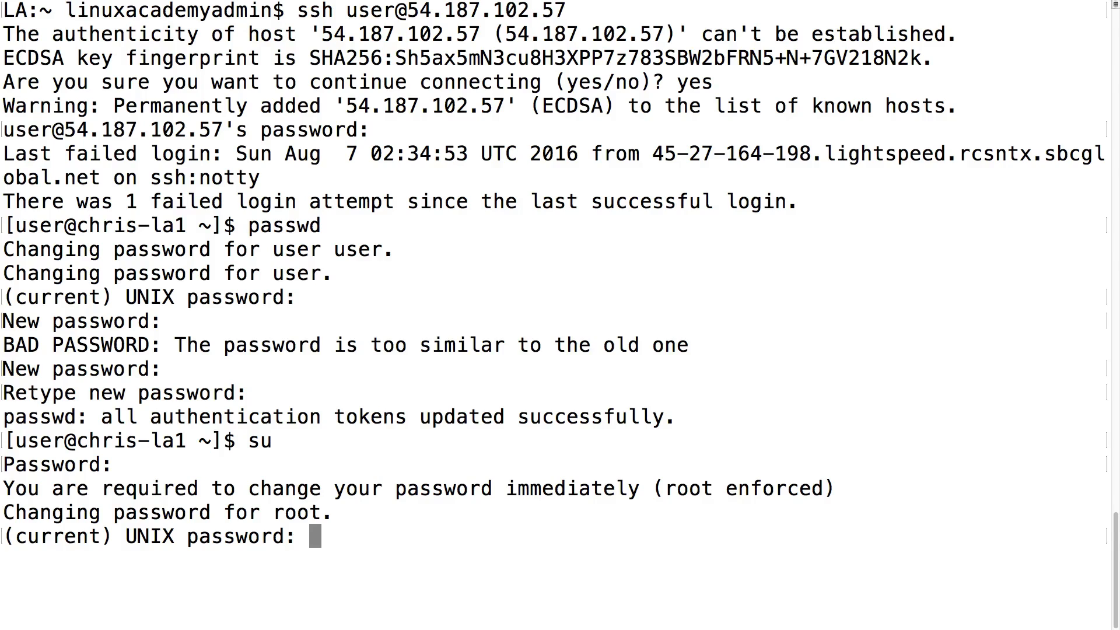
pyautogui.press('Return')
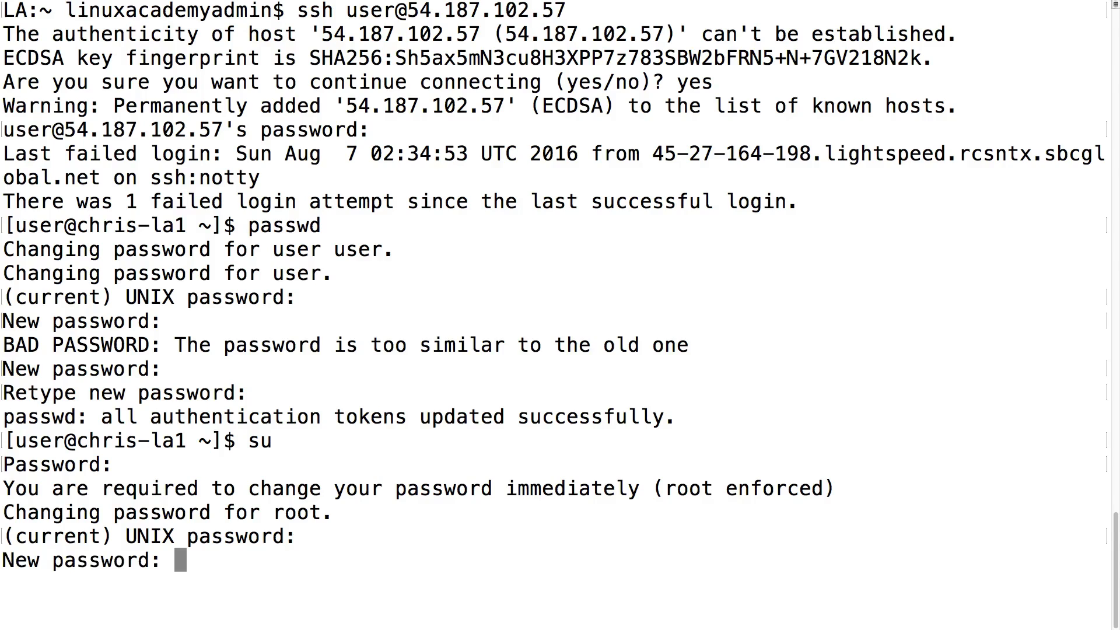
pyautogui.press('Return')
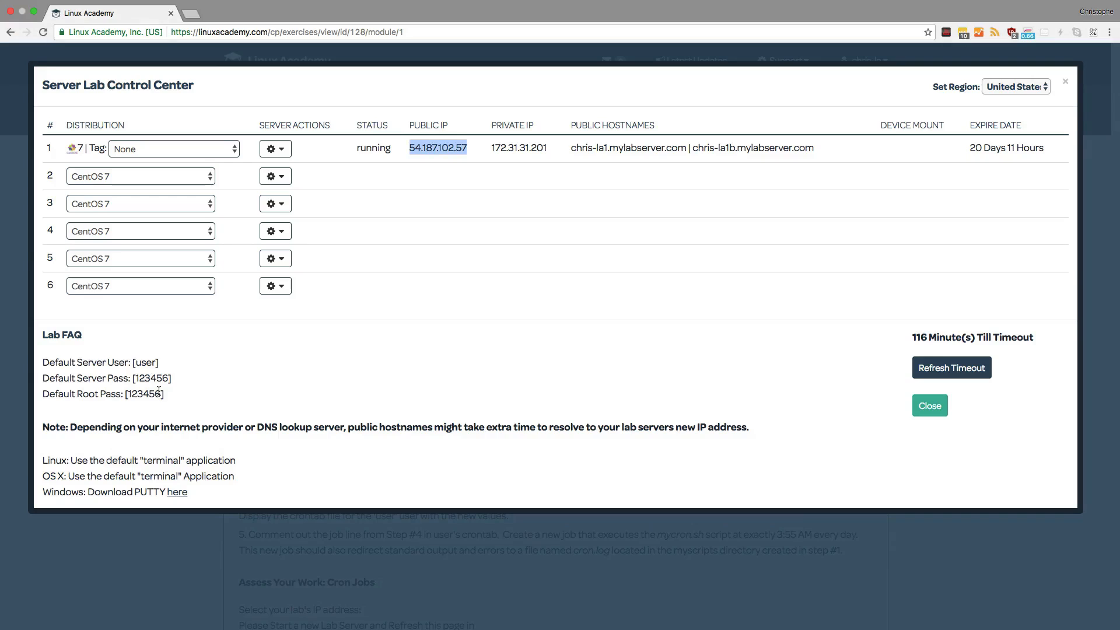
pyautogui.click(930, 405)
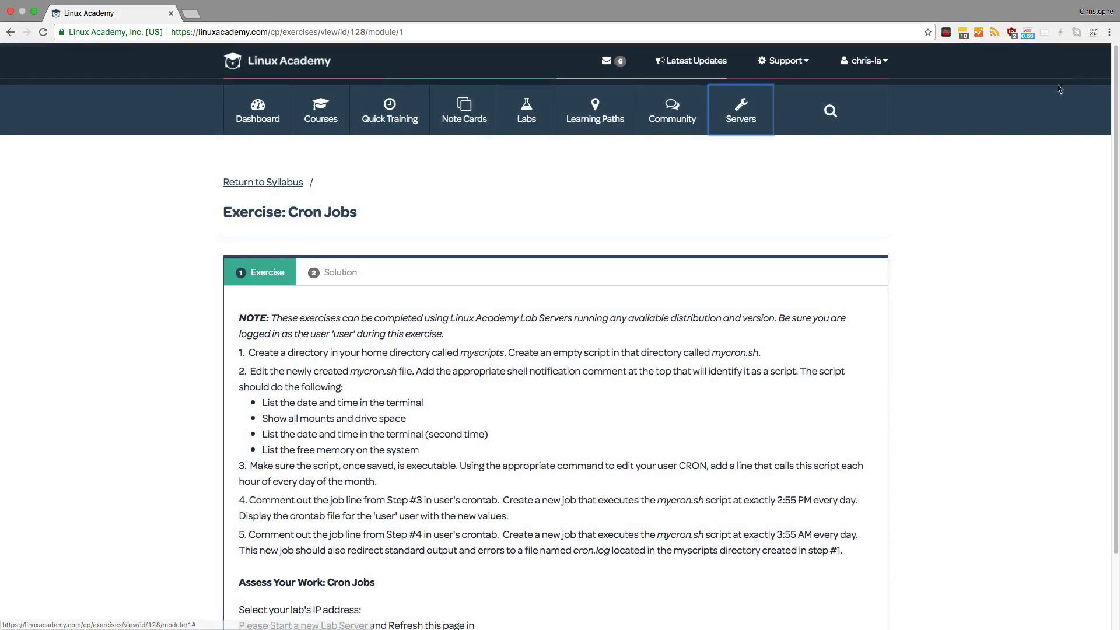
# Step: Close the Server Lab Control Center and refresh the exercise so Server 1 : 54.187.102.57 is offered for grading
pyautogui.click(741, 110)
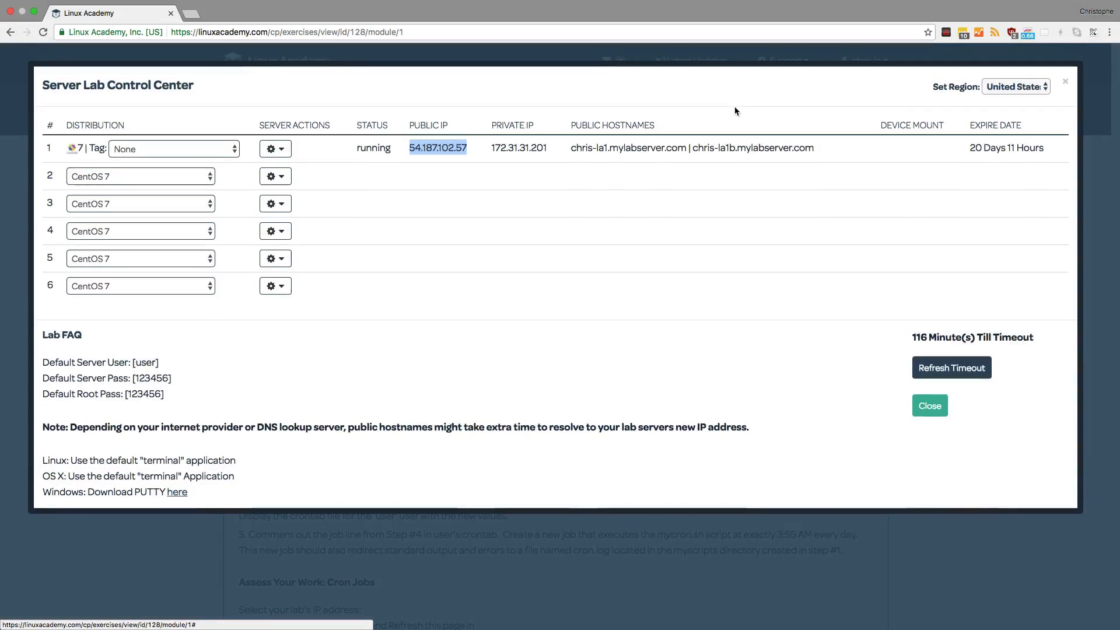
pyautogui.click(930, 405)
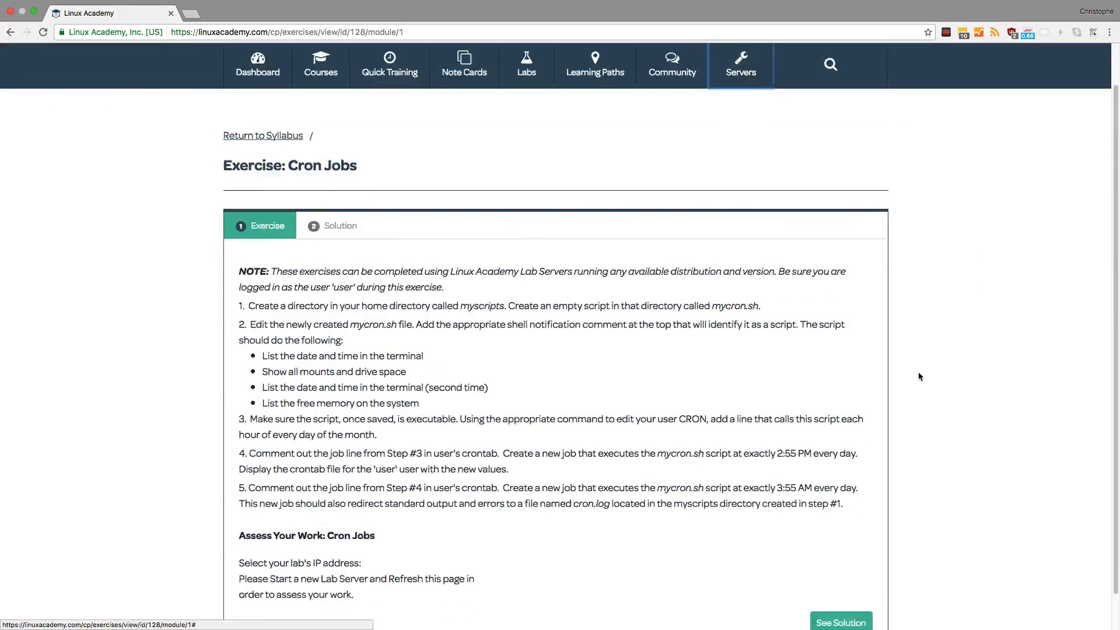
pyautogui.scroll(-3)
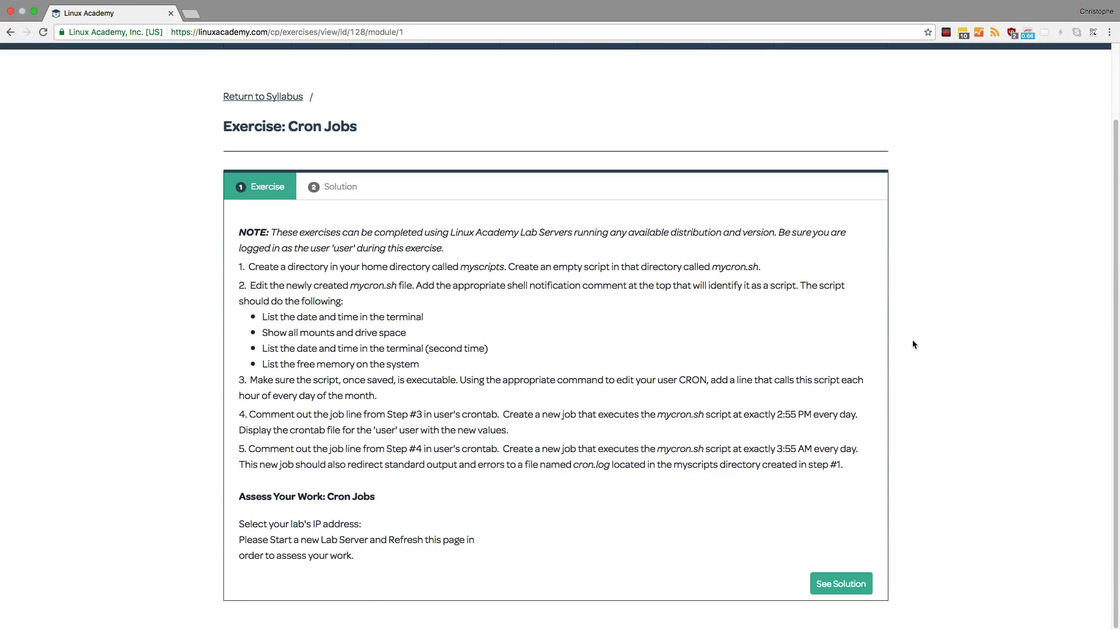
pyautogui.scroll(3)
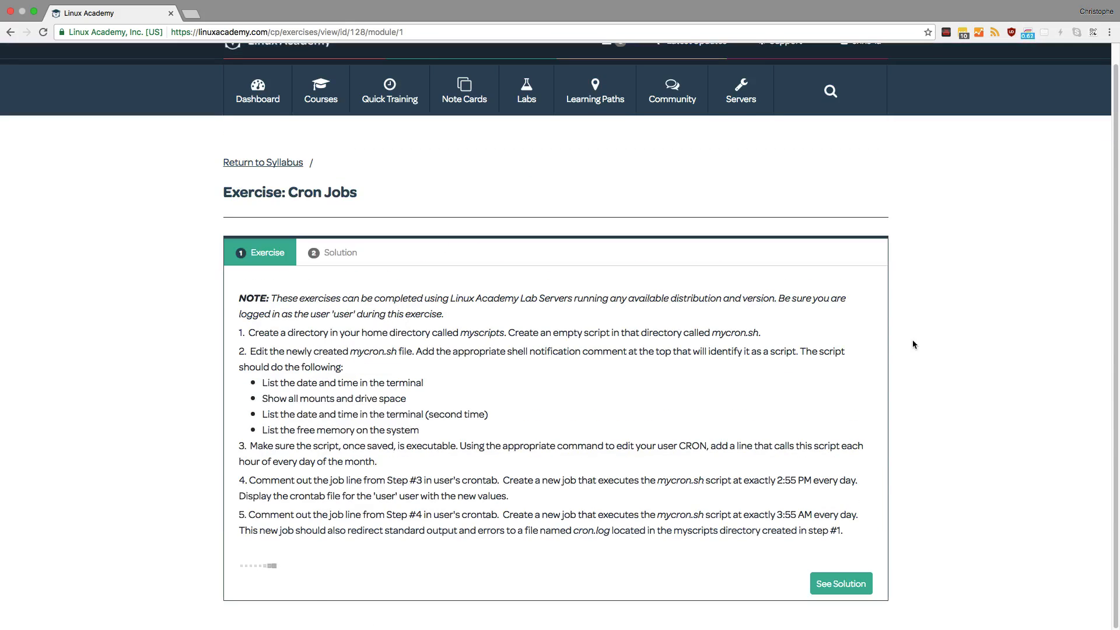
pyautogui.scroll(-3)
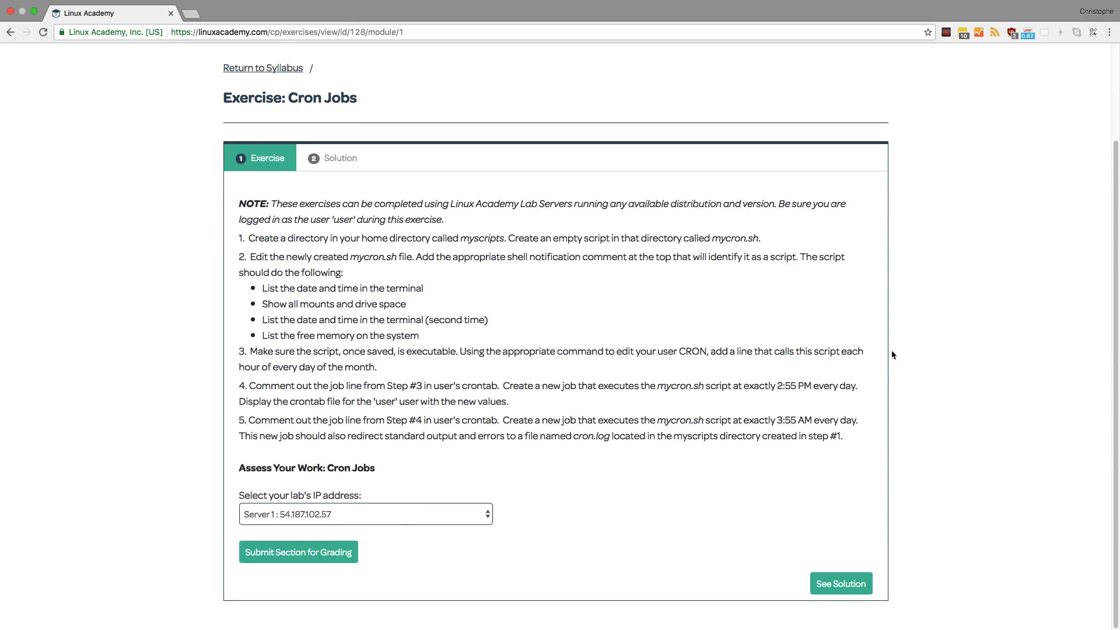
# Step: Choose Server 1 and submit the Cron Jobs section for grading
pyautogui.click(365, 513)
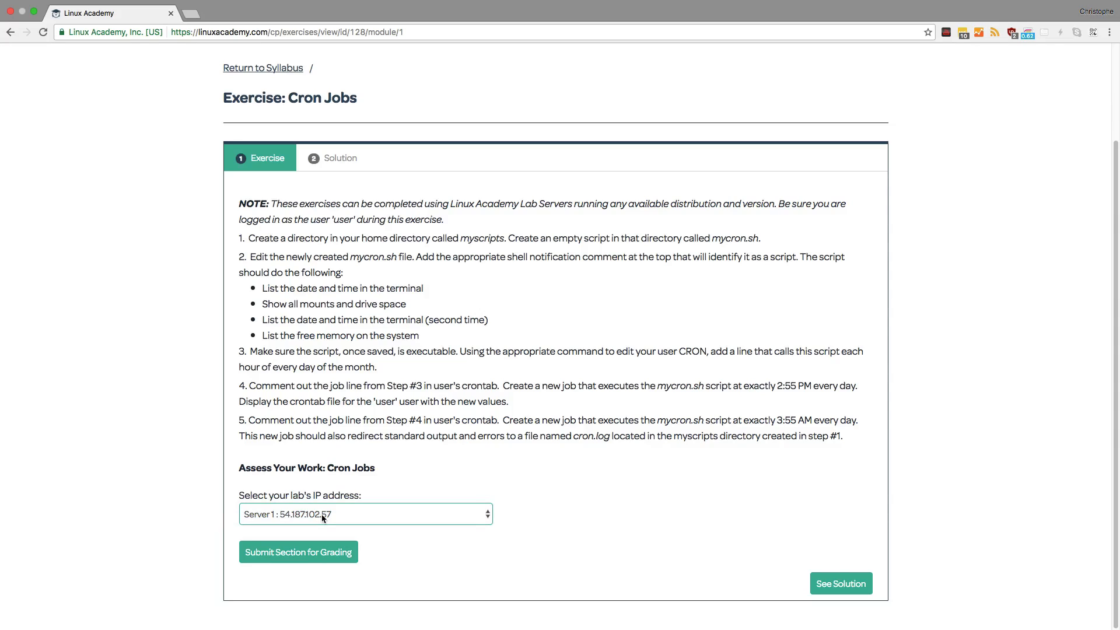
pyautogui.moveTo(298, 552)
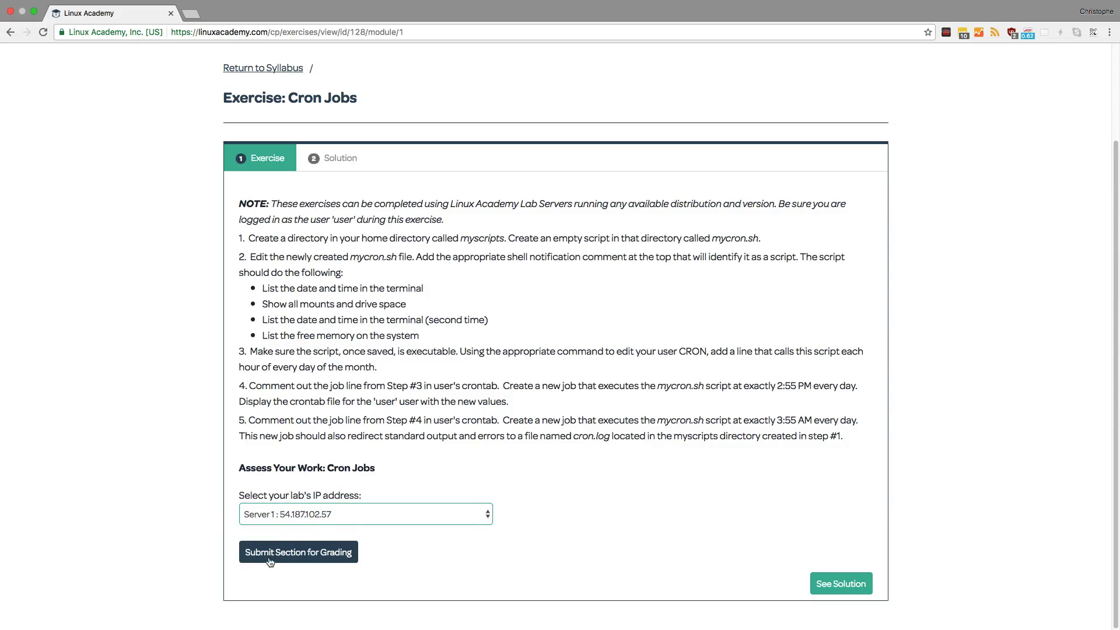
pyautogui.moveTo(317, 558)
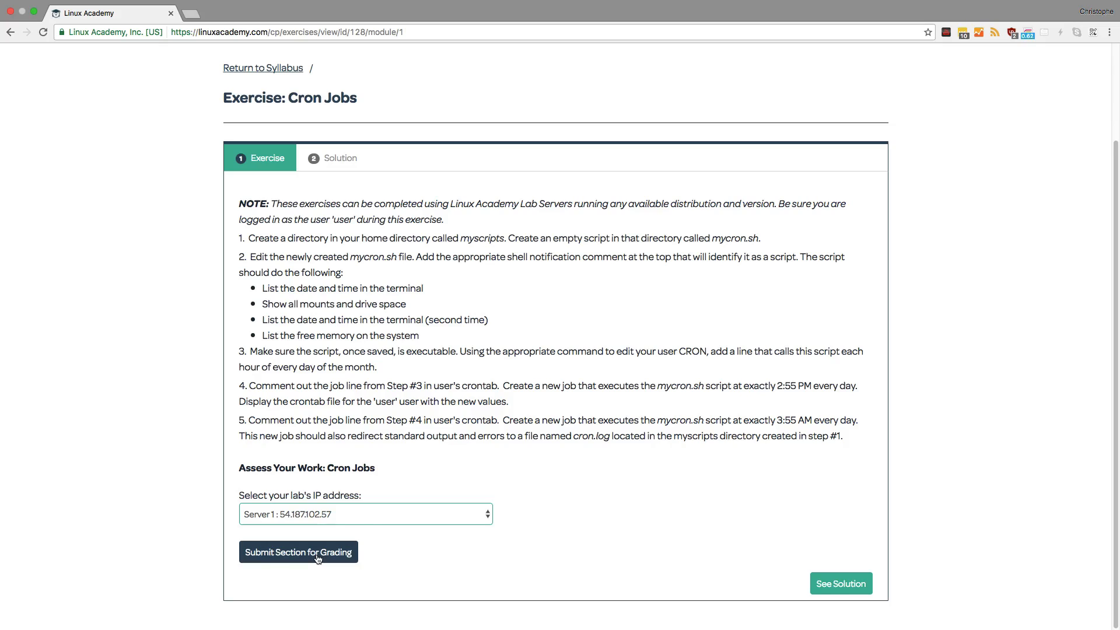
pyautogui.moveTo(520, 462)
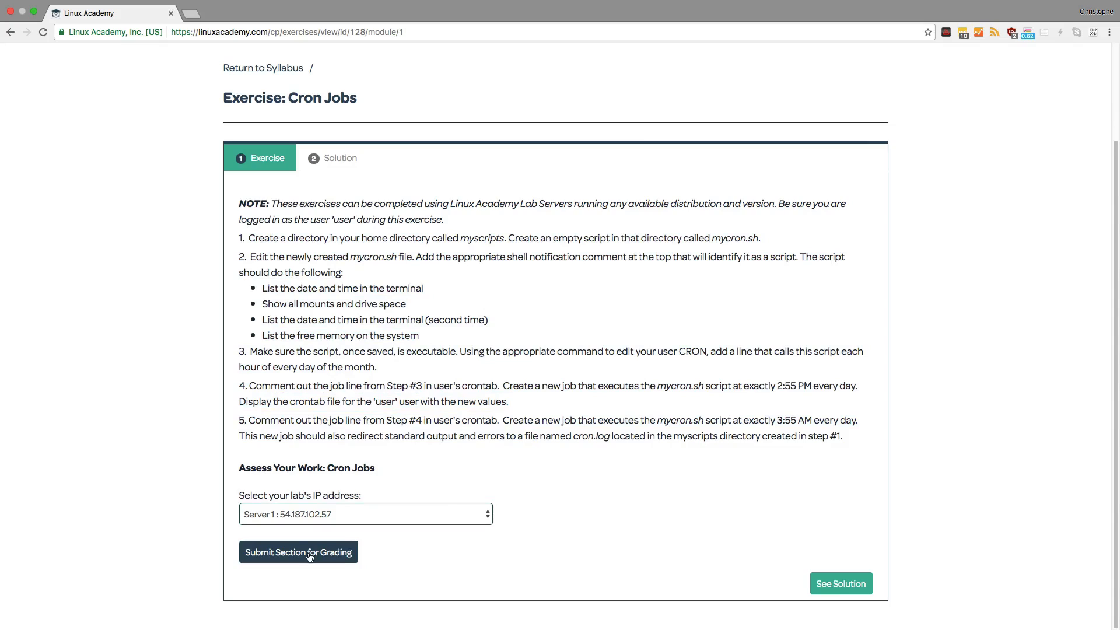
pyautogui.click(297, 552)
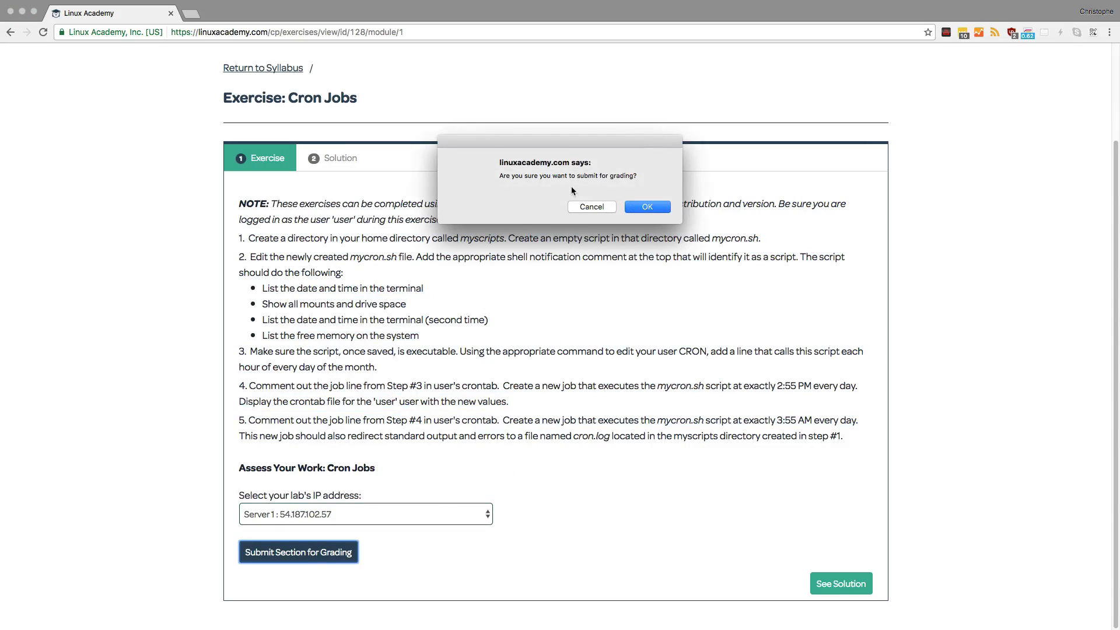
# Step: Confirm the grading submission and review the results marking all five steps Incorrect
pyautogui.click(646, 206)
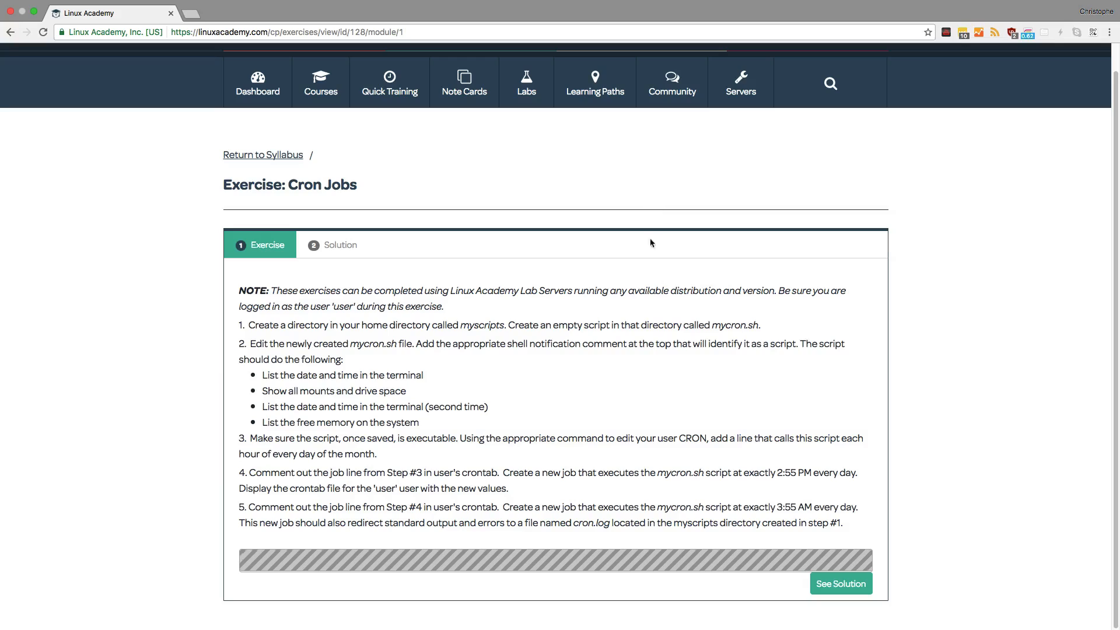
pyautogui.moveTo(655, 322)
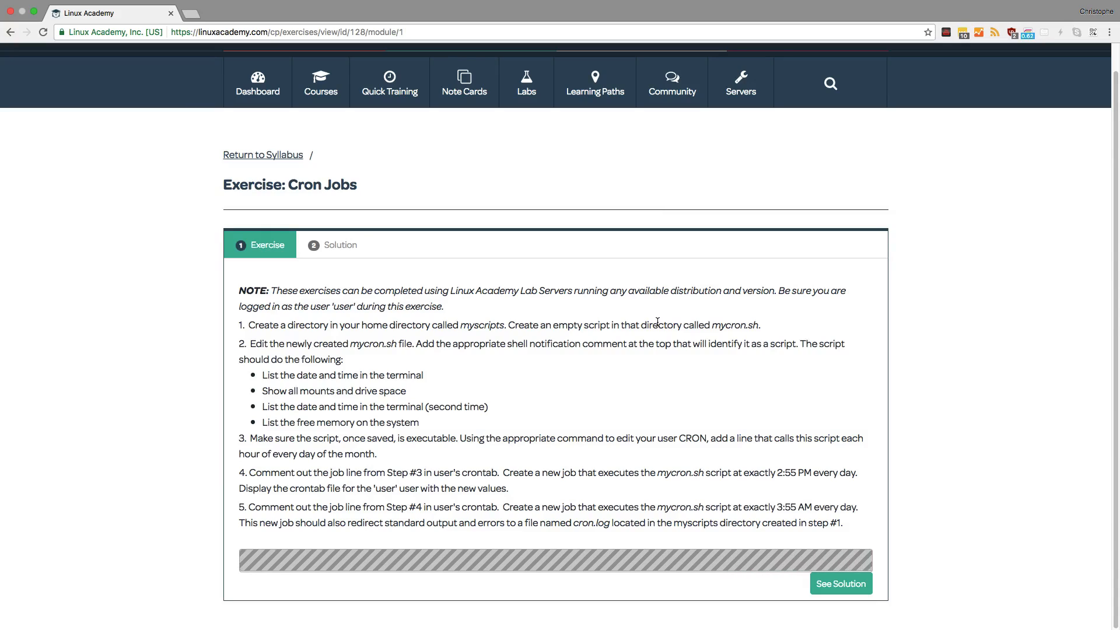
pyautogui.click(842, 583)
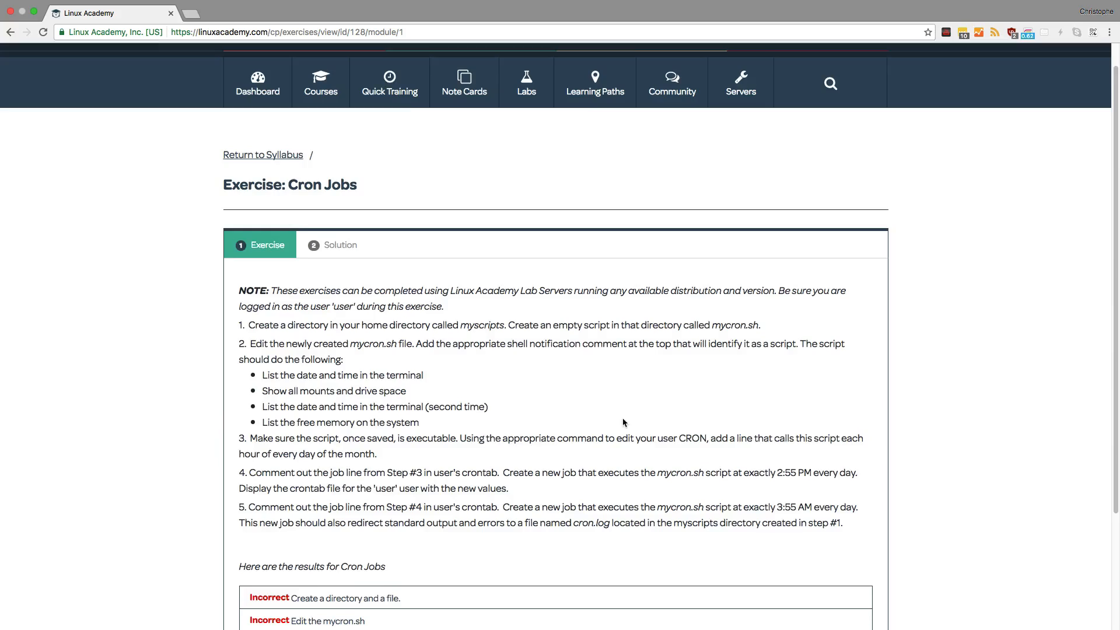
pyautogui.scroll(-3)
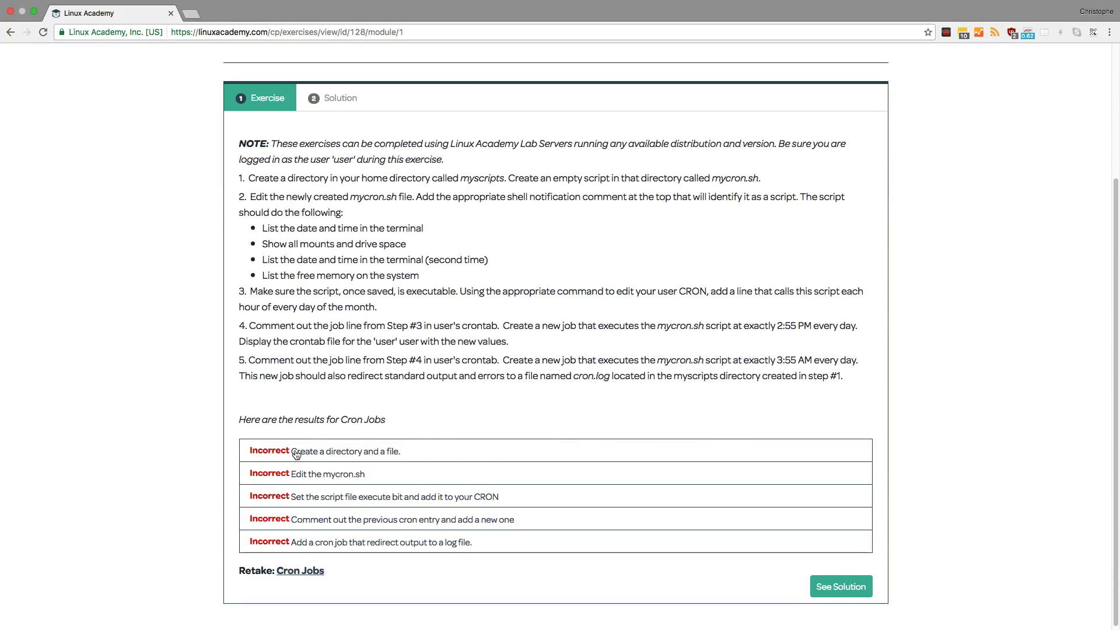
pyautogui.moveTo(275, 450)
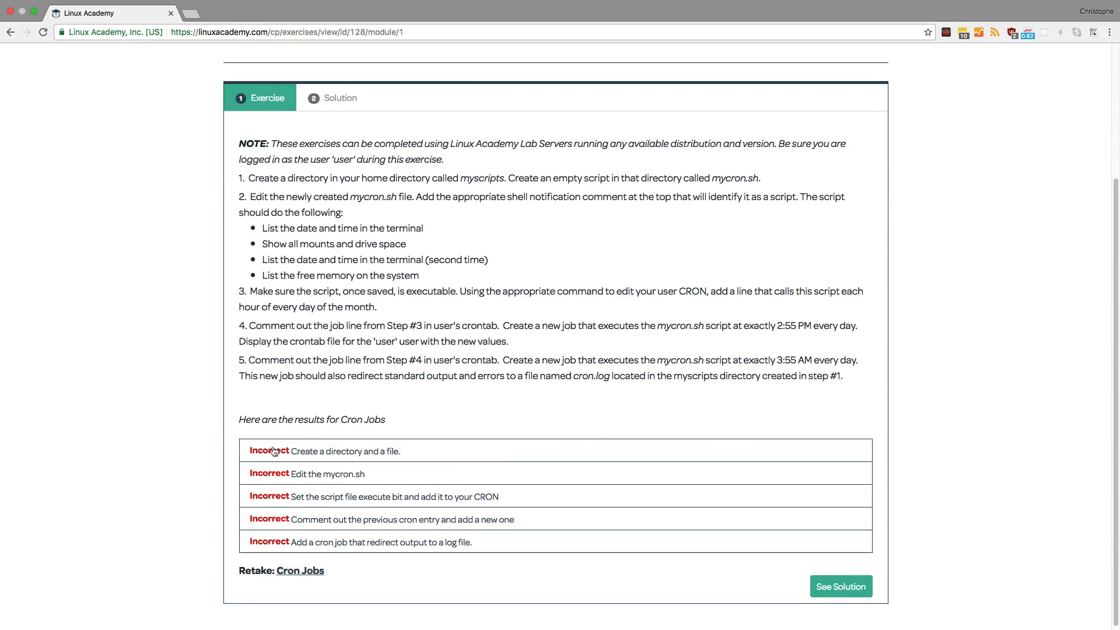
pyautogui.moveTo(310, 476)
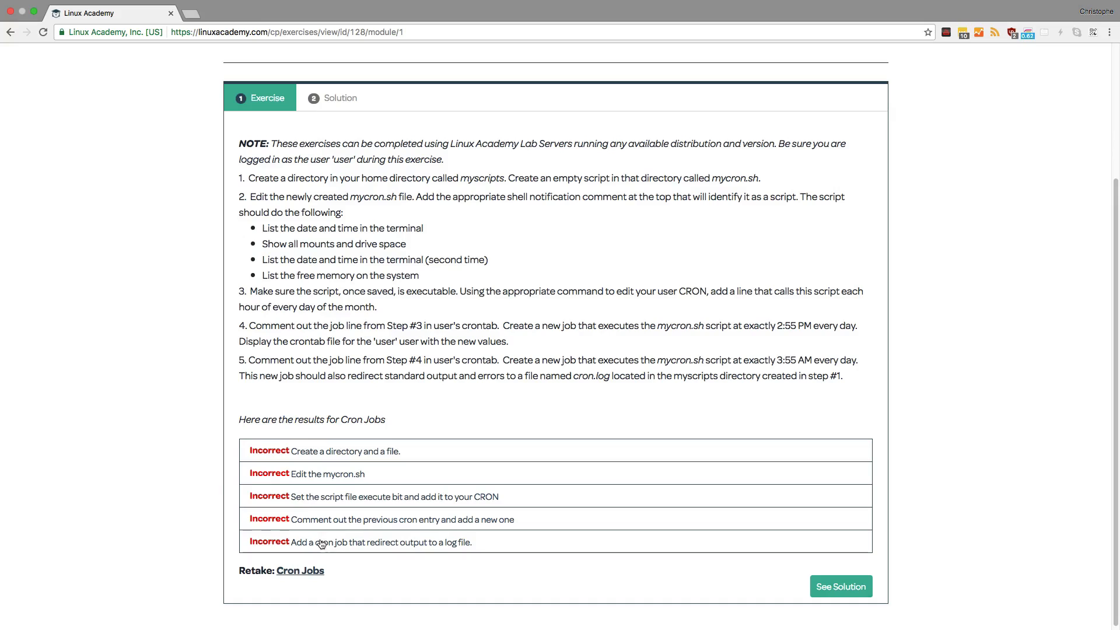
pyautogui.moveTo(278, 485)
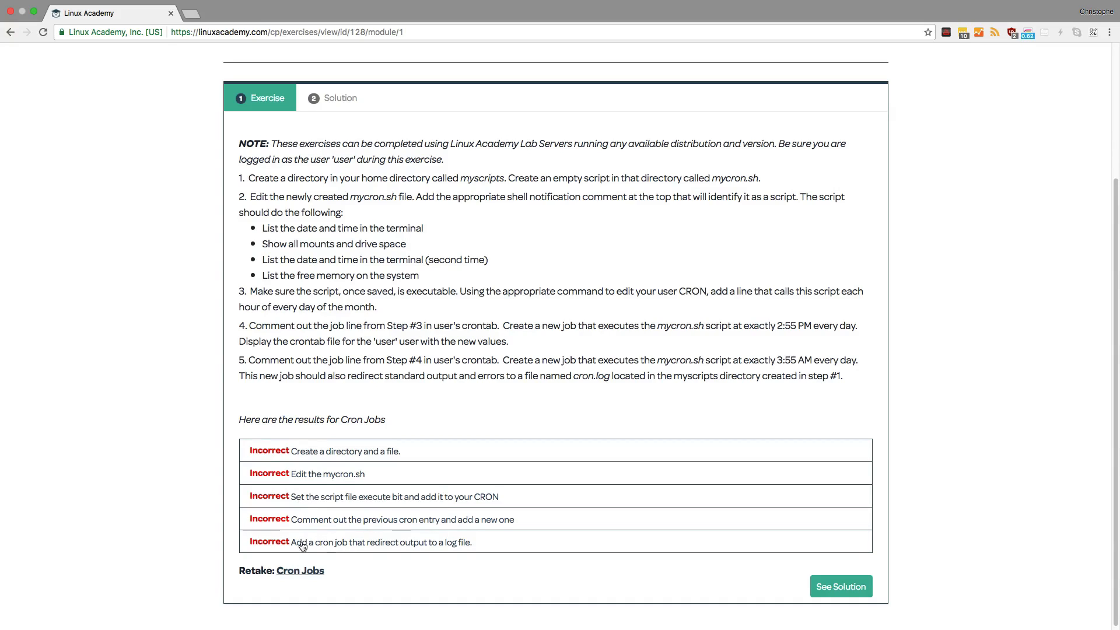
pyautogui.moveTo(301, 537)
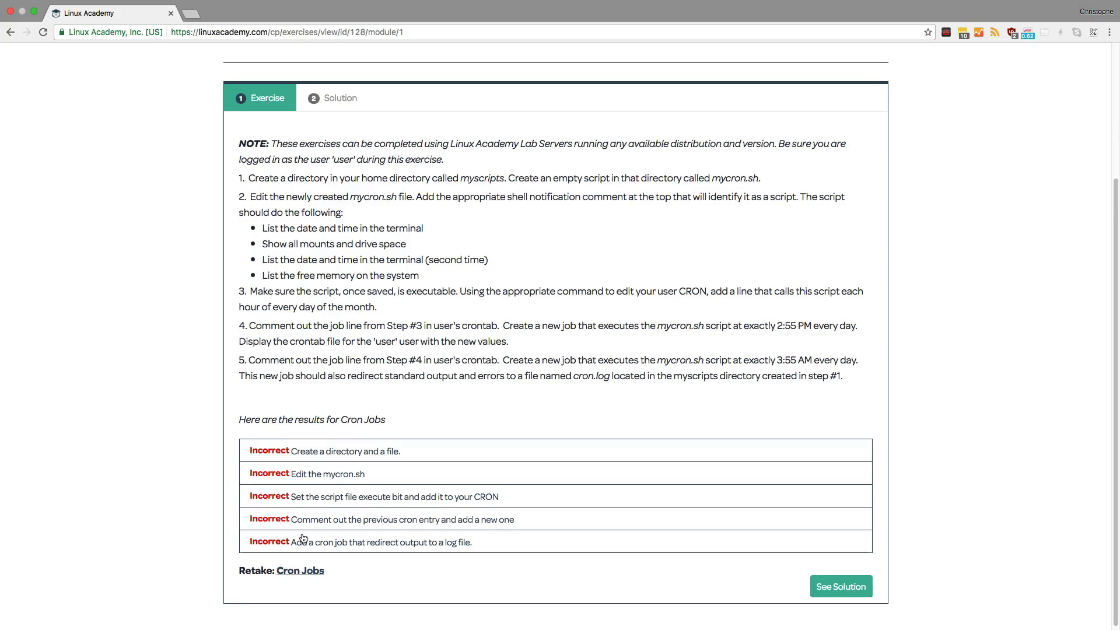
pyautogui.moveTo(669, 612)
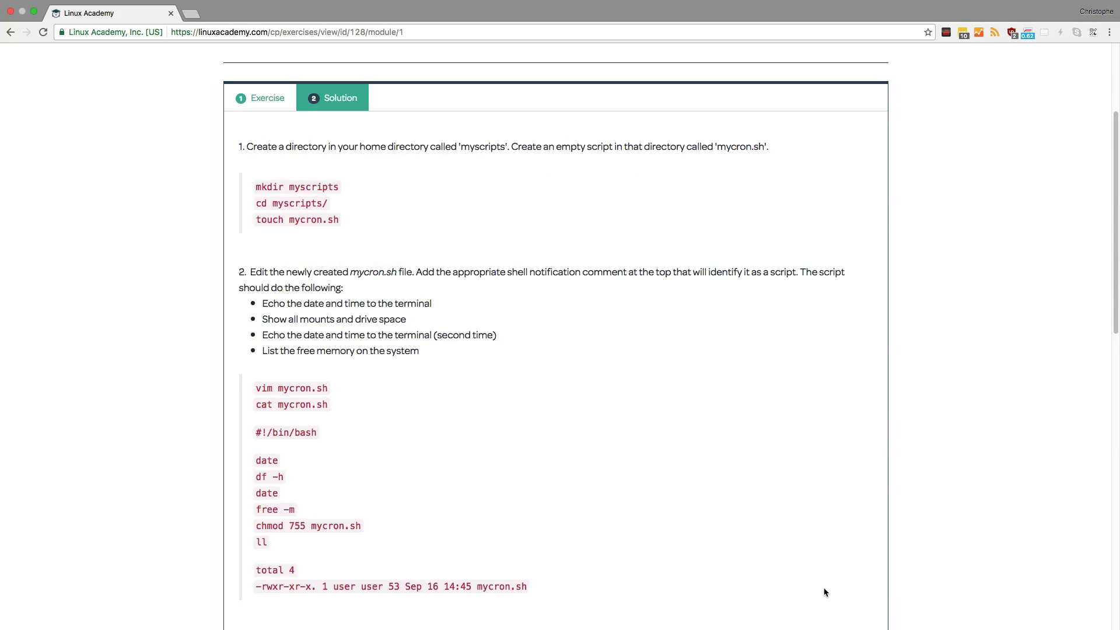
pyautogui.moveTo(255, 186)
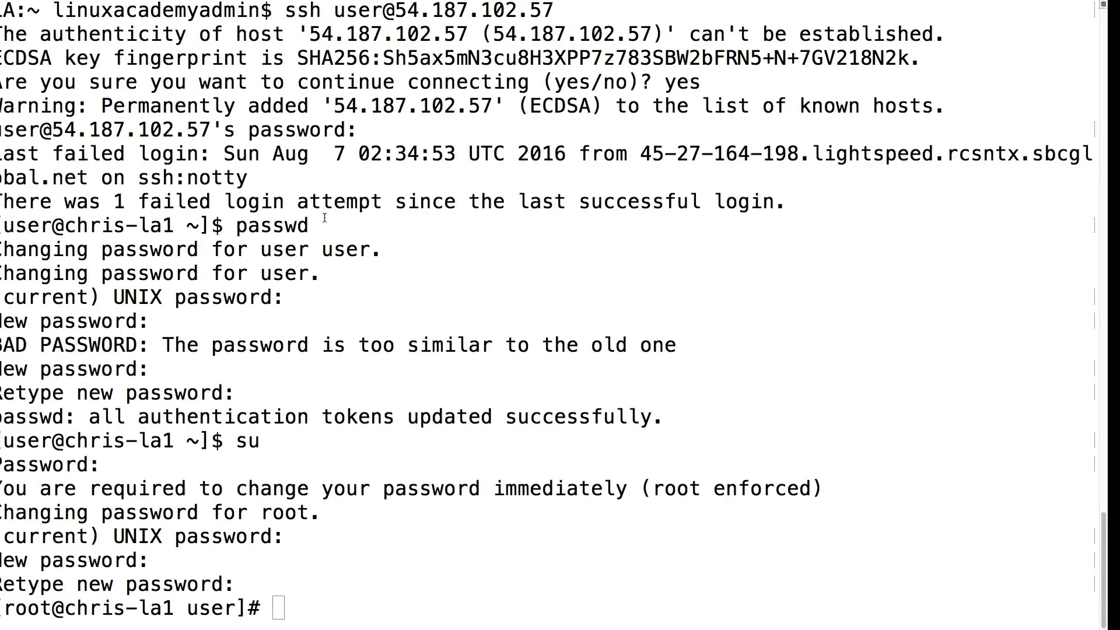
# Step: Check the Solution tab, run mkdir myscripts on the server, and return to the Exercise tab
pyautogui.write('mkdir myscripts')
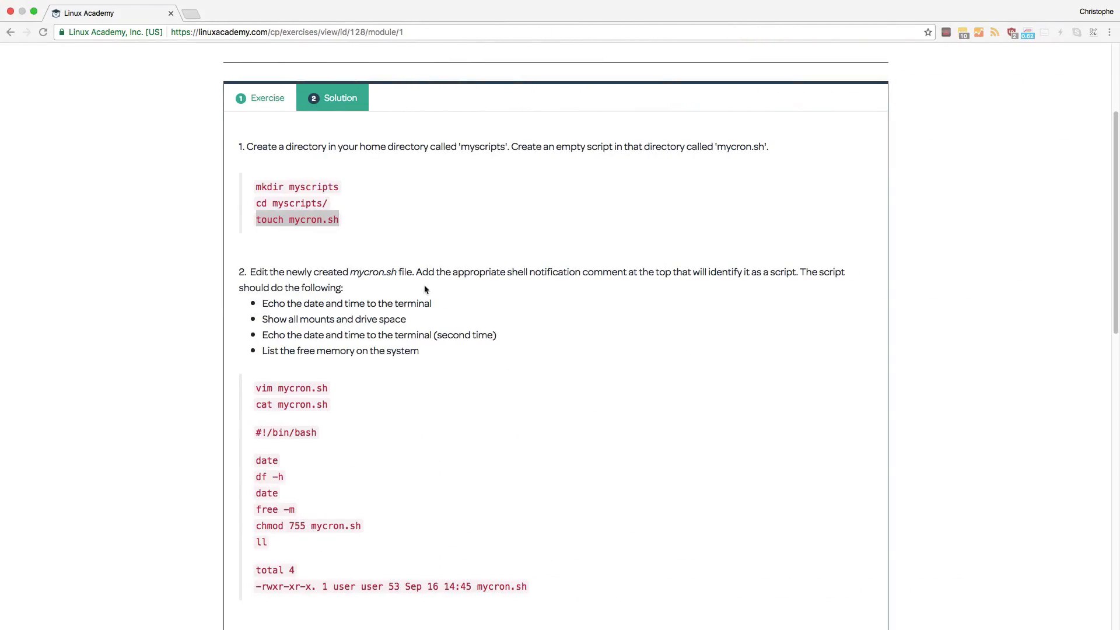
pyautogui.scroll(-3)
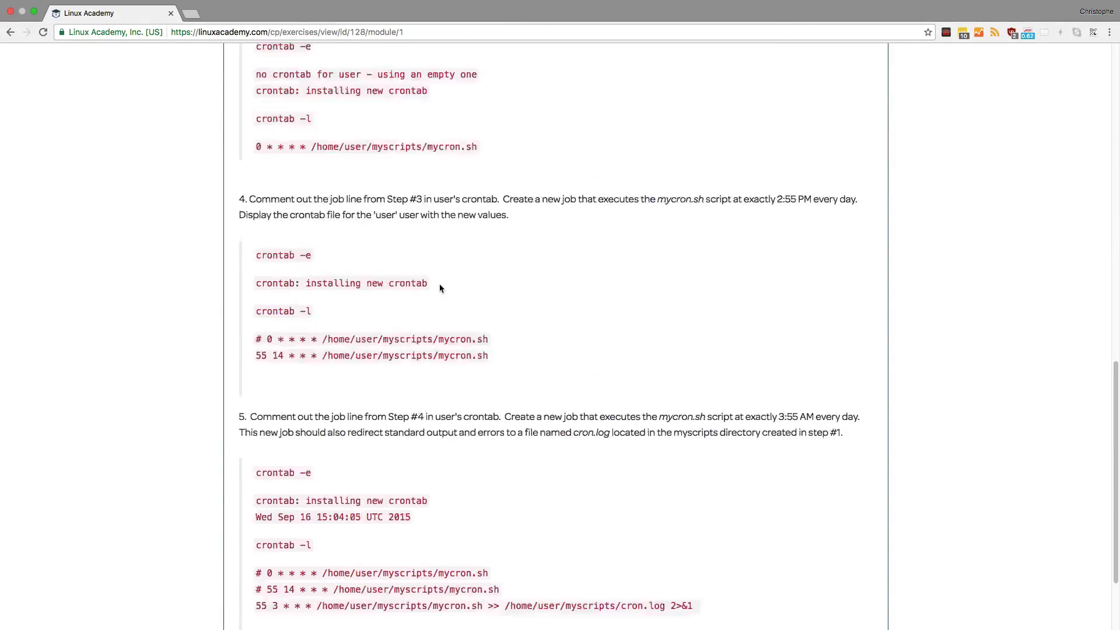
pyautogui.scroll(3)
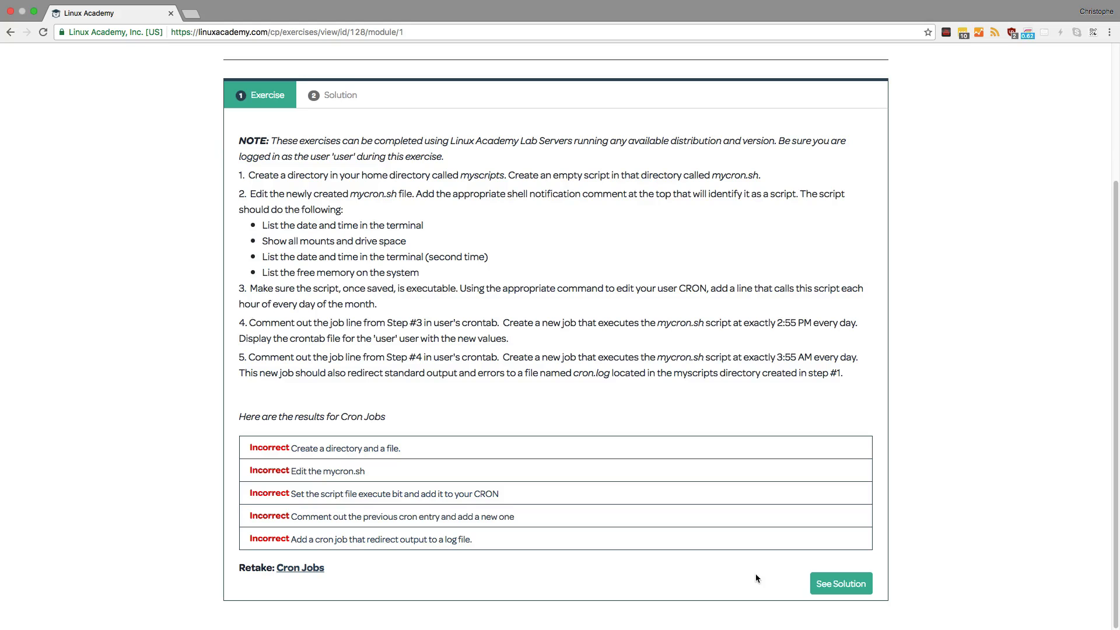
pyautogui.moveTo(300, 567)
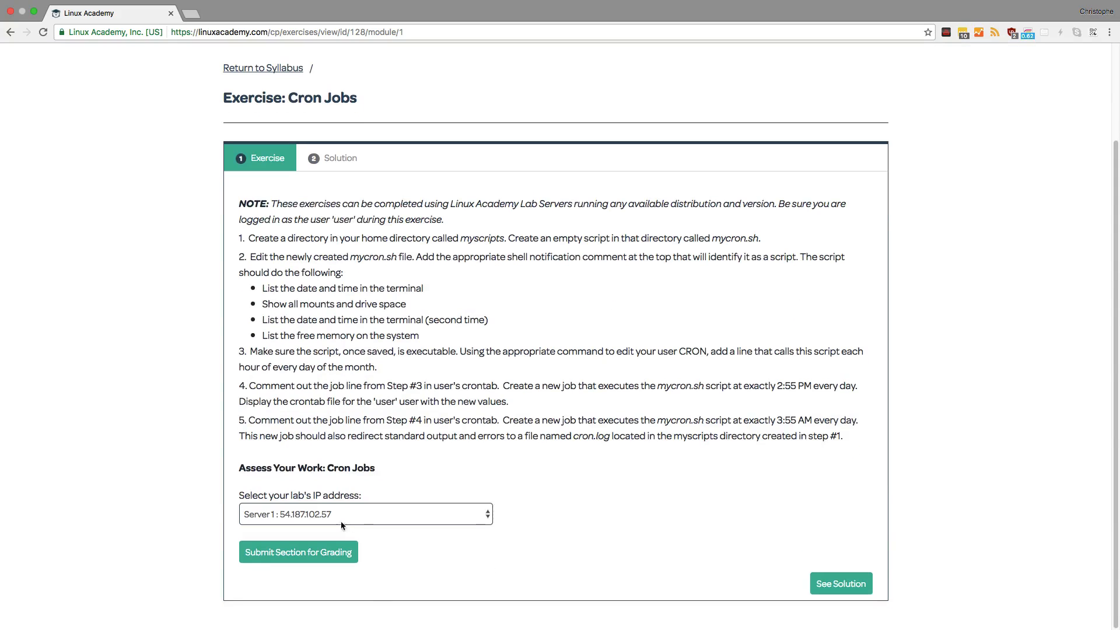
# Step: Resubmit the Cron Jobs section for grading so step one, creating the directory and file, shows Correct
pyautogui.click(298, 552)
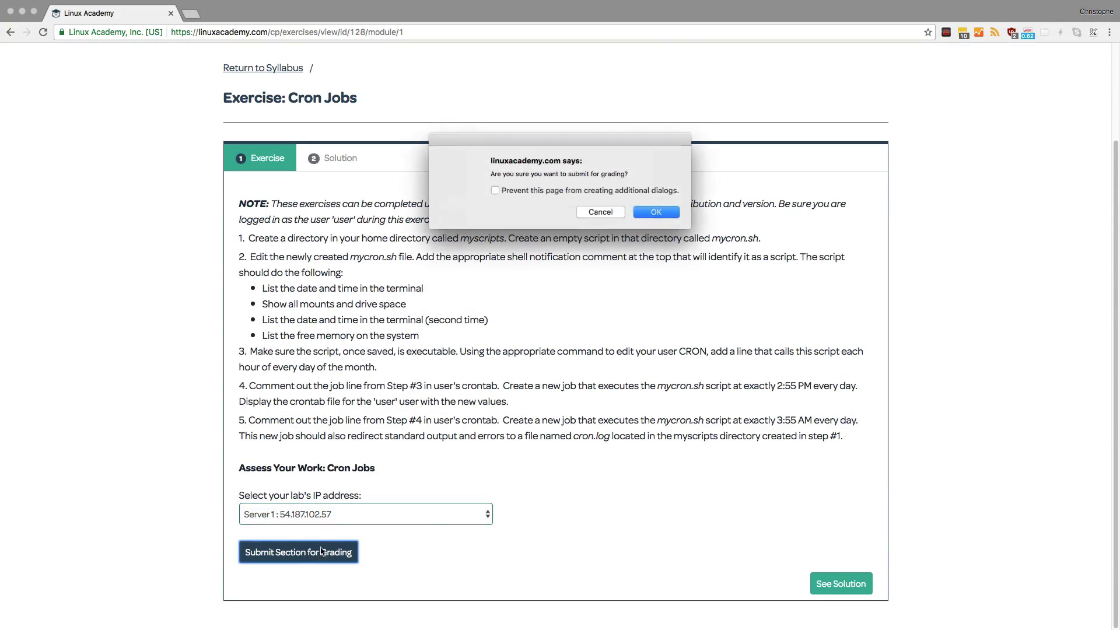
pyautogui.click(654, 211)
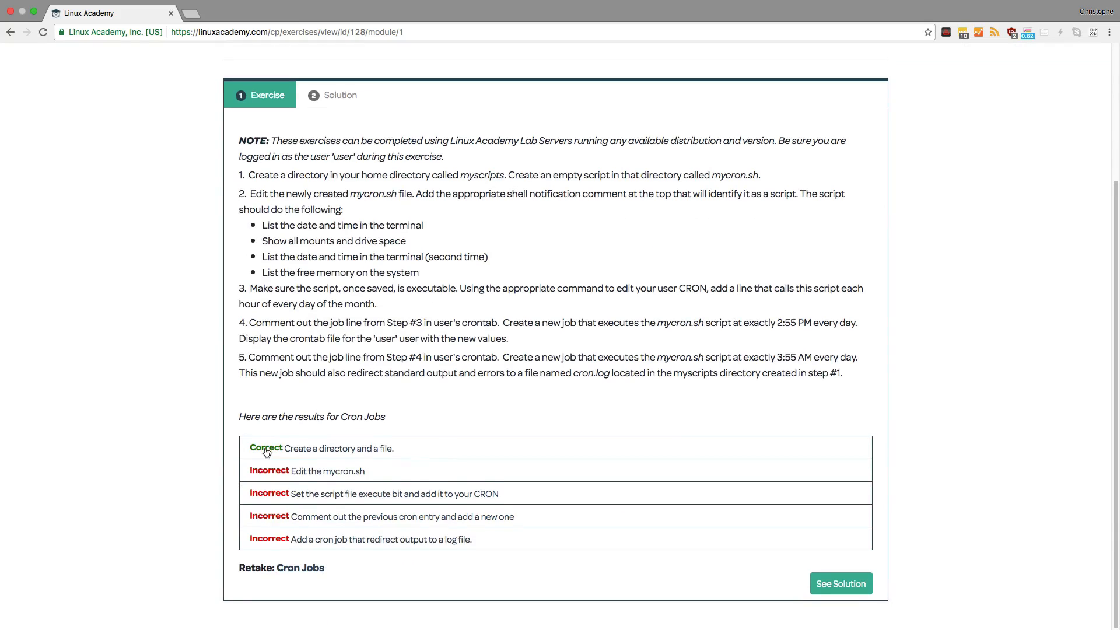
pyautogui.moveTo(336, 555)
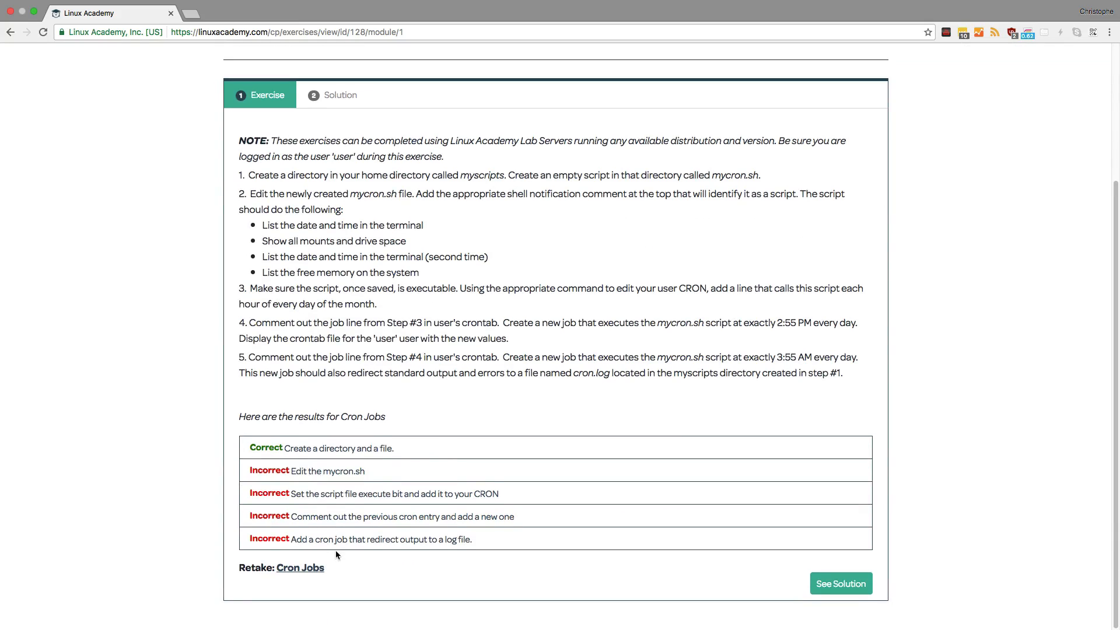